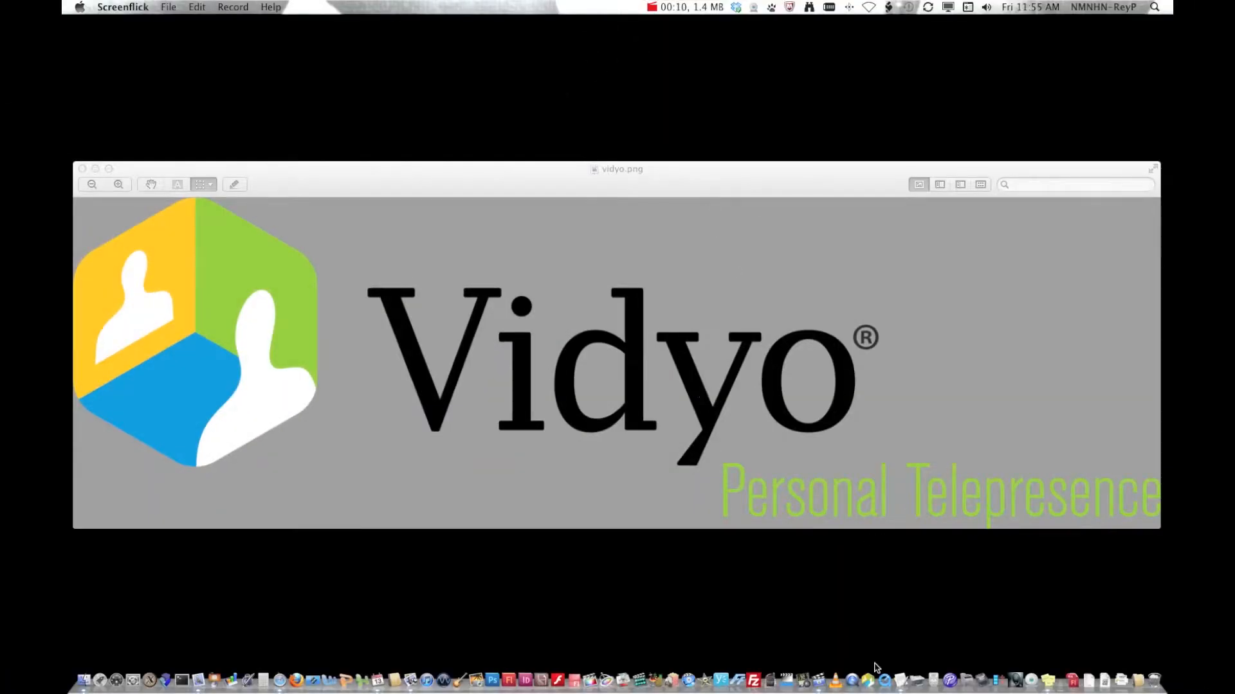
pyautogui.moveTo(869, 679)
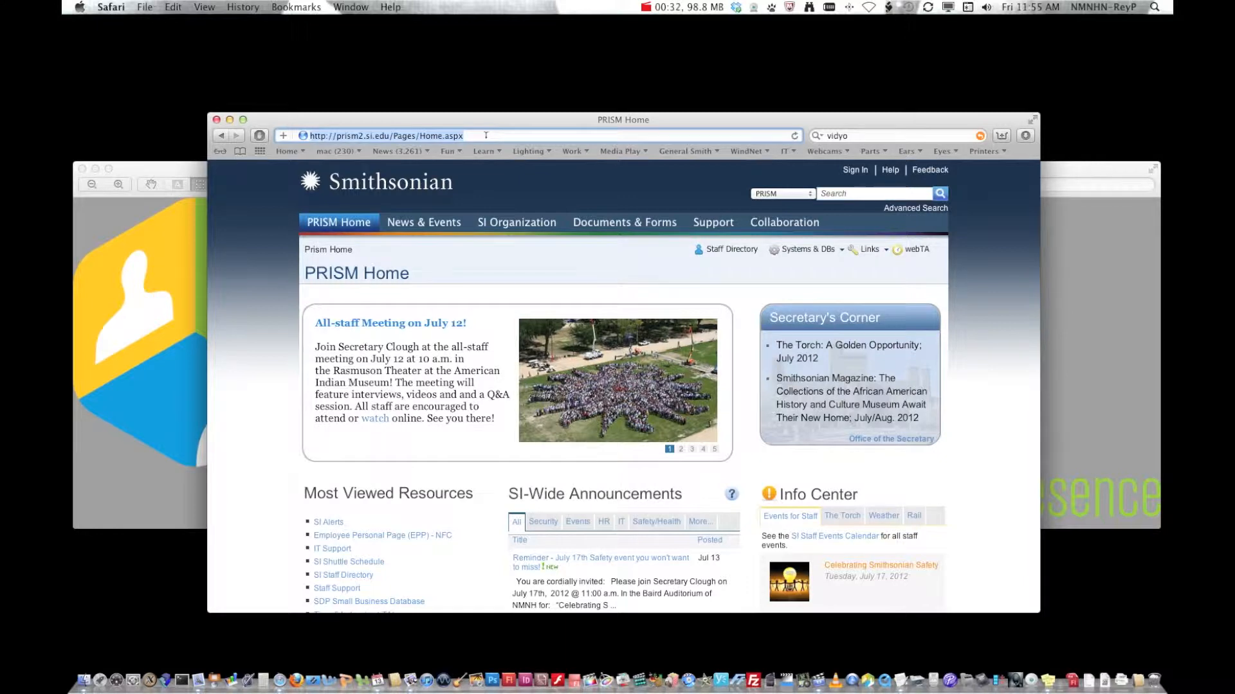
# Load vidyo.si.edu in Safari and log in with your user name and password
pyautogui.click(681, 449)
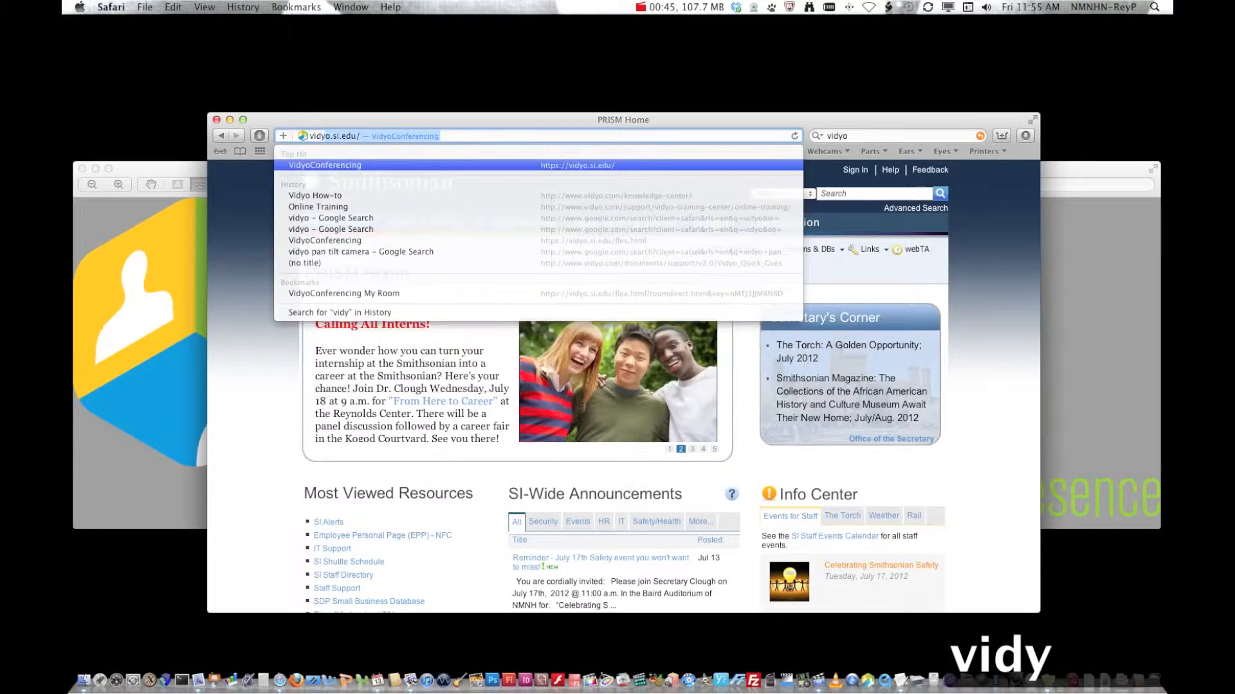
pyautogui.write('vidyo.si.e')
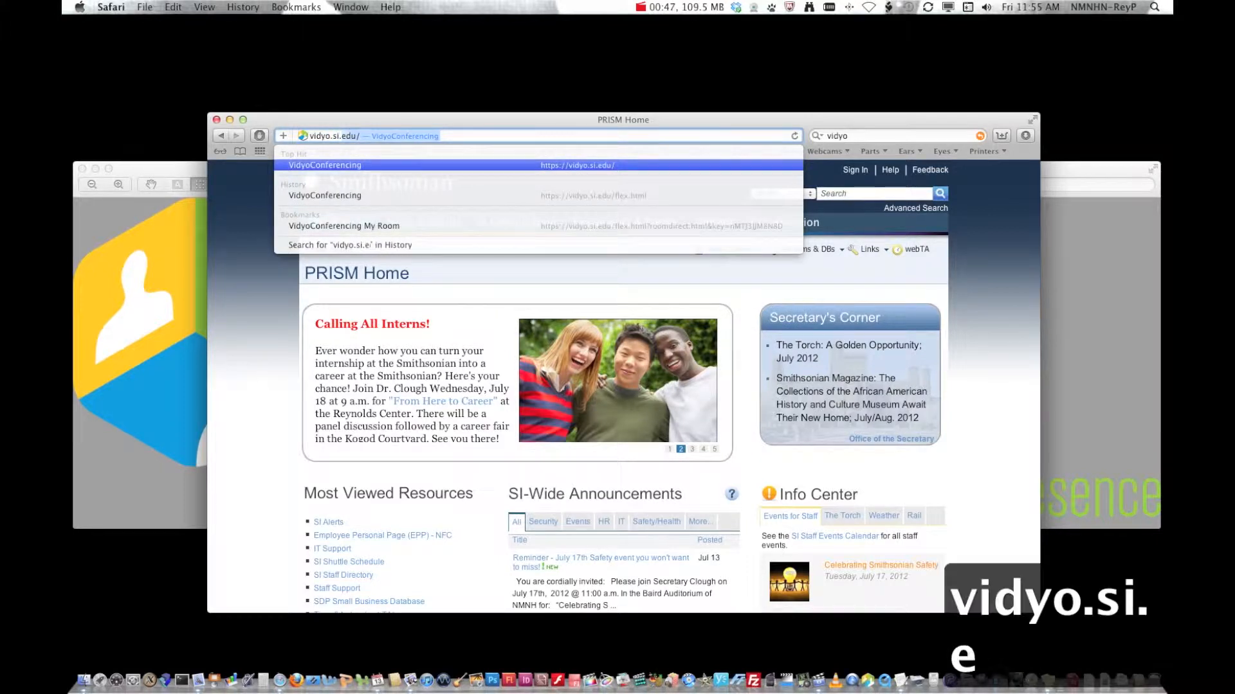
pyautogui.write('du')
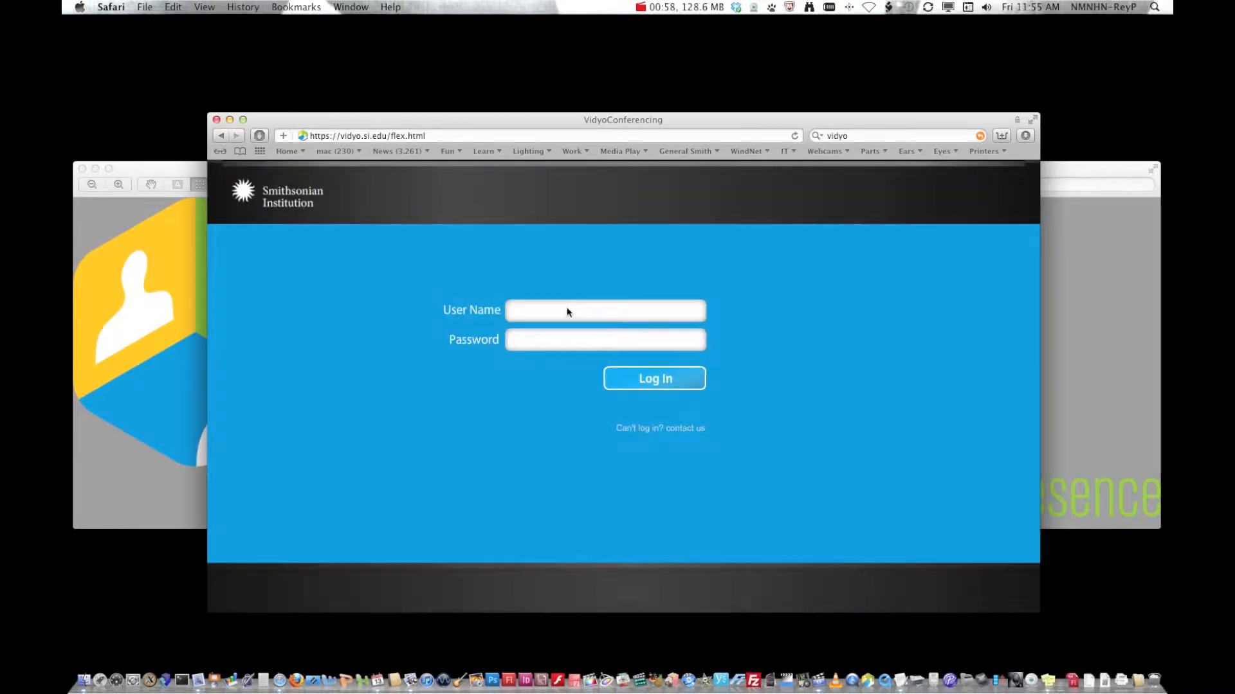
pyautogui.write('reyp')
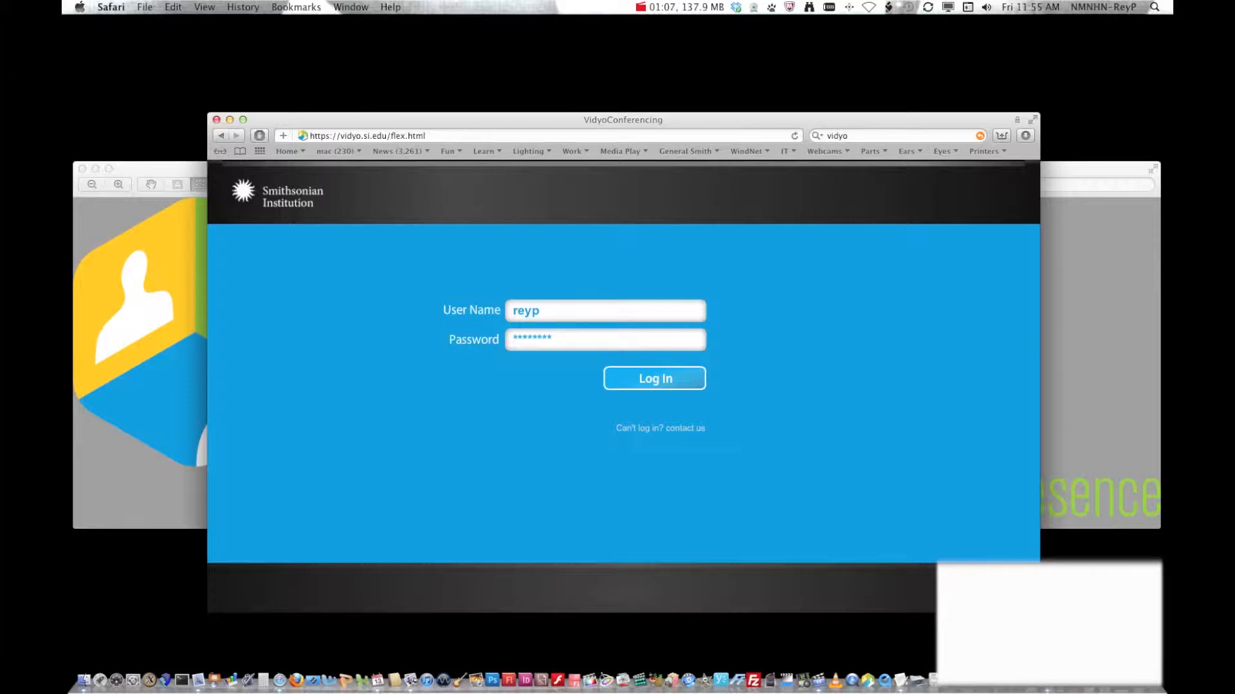
pyautogui.click(653, 378)
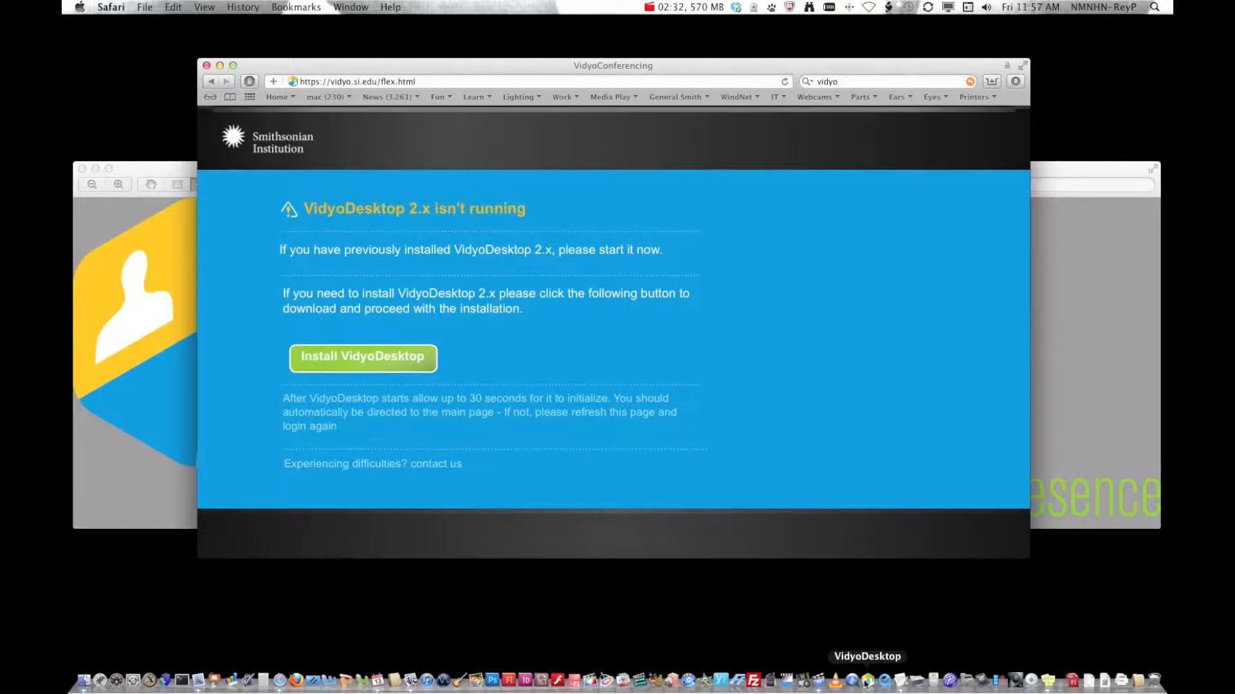
pyautogui.moveTo(835, 679)
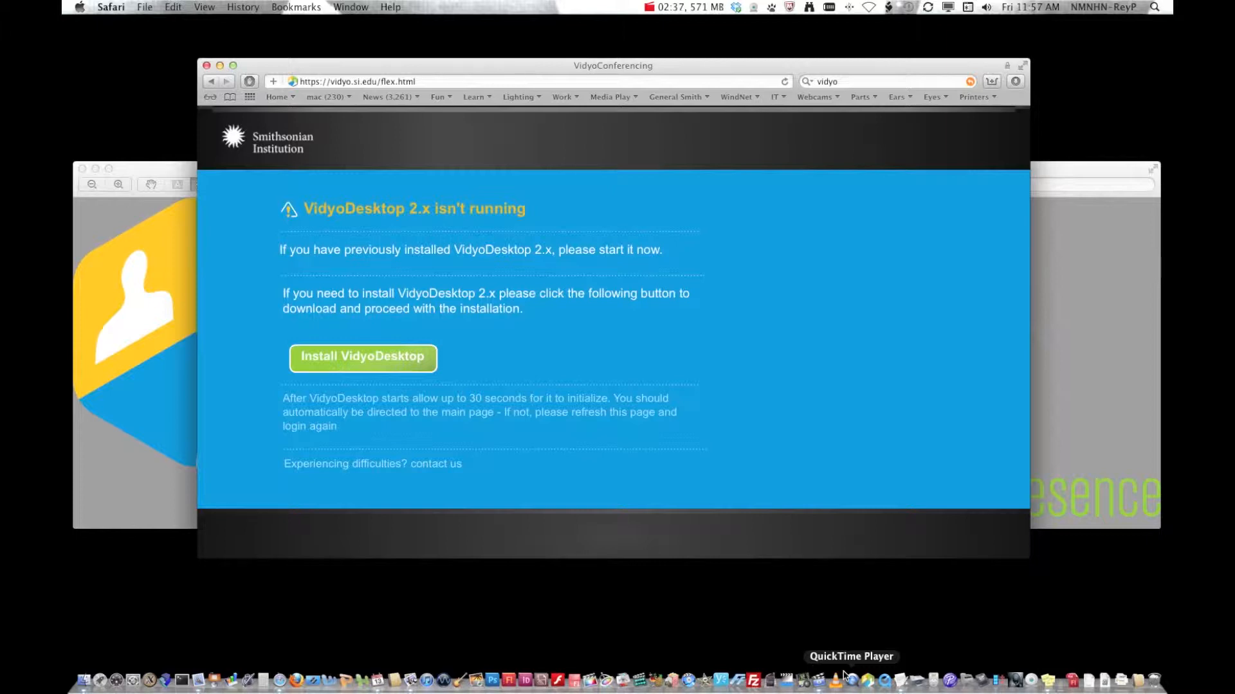
pyautogui.moveTo(866, 680)
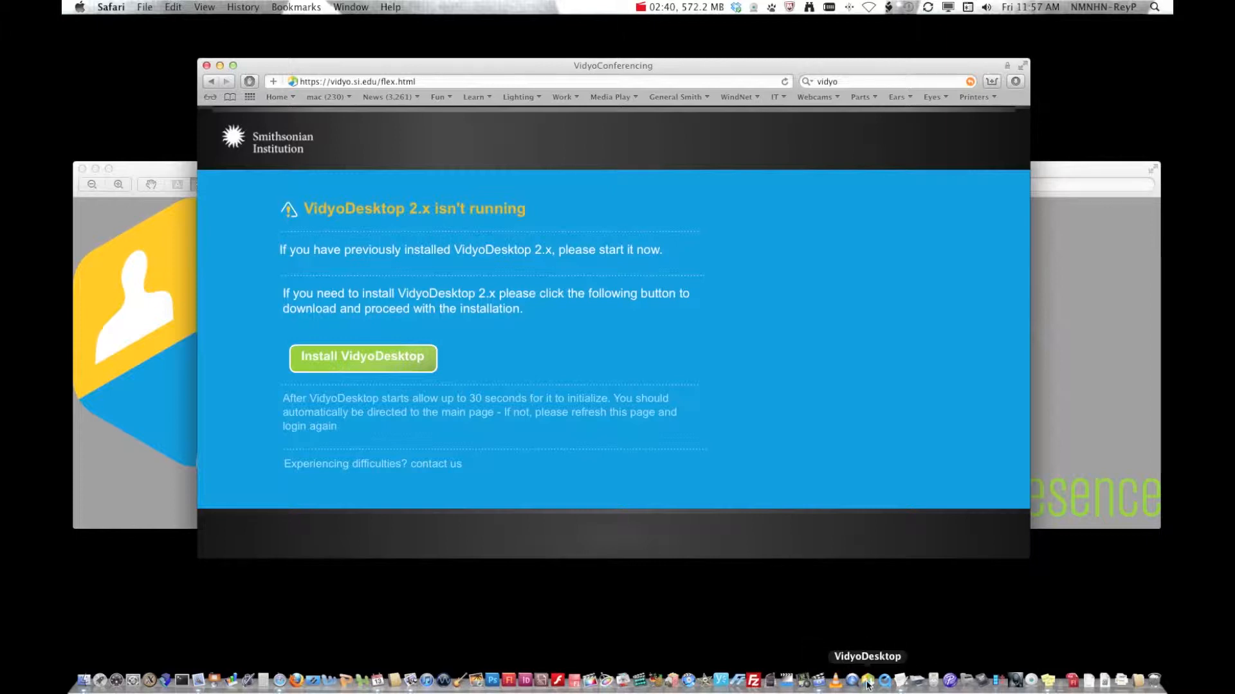
# Launch VidyoDesktop from the Dock
pyautogui.click(869, 680)
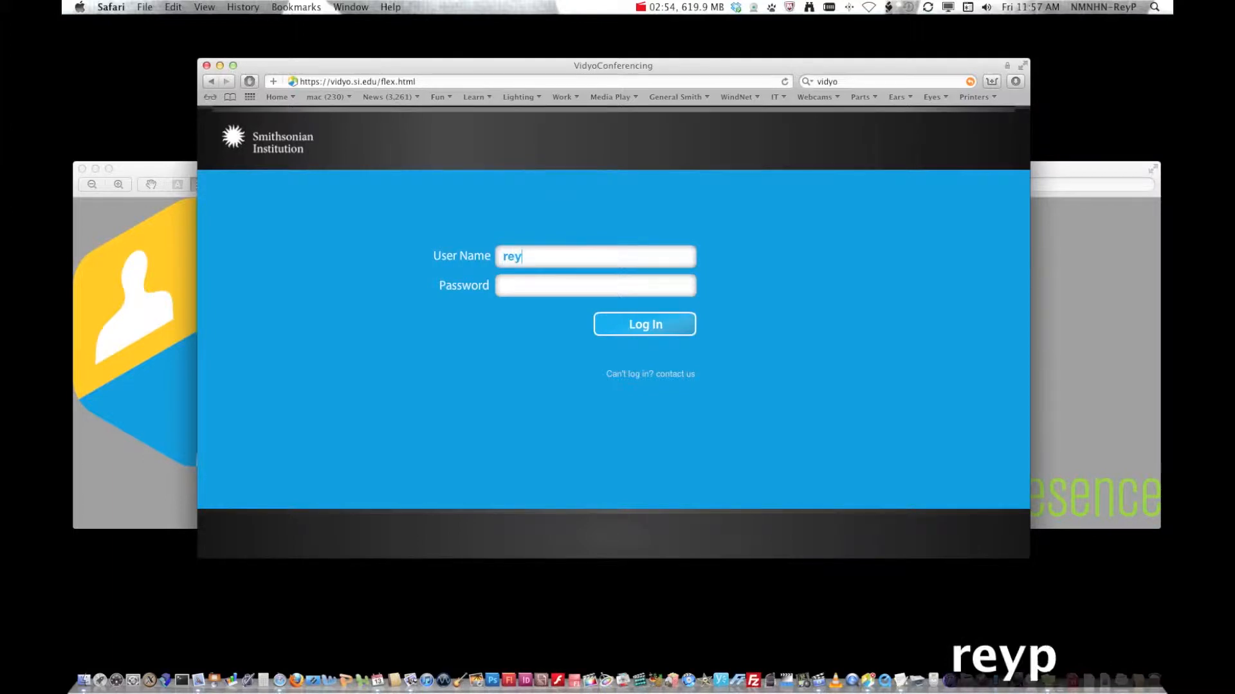
# Sign in to the portal again, open Control Meeting for your room, and join it
pyautogui.click(643, 323)
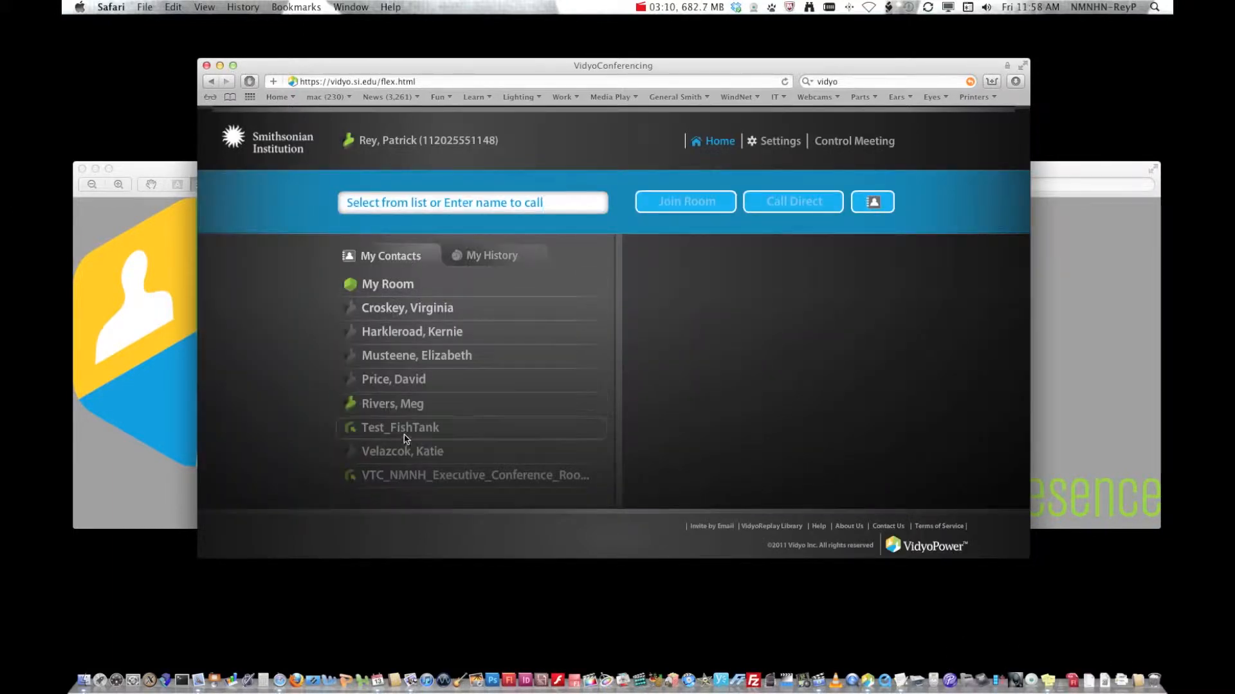
pyautogui.moveTo(415, 262)
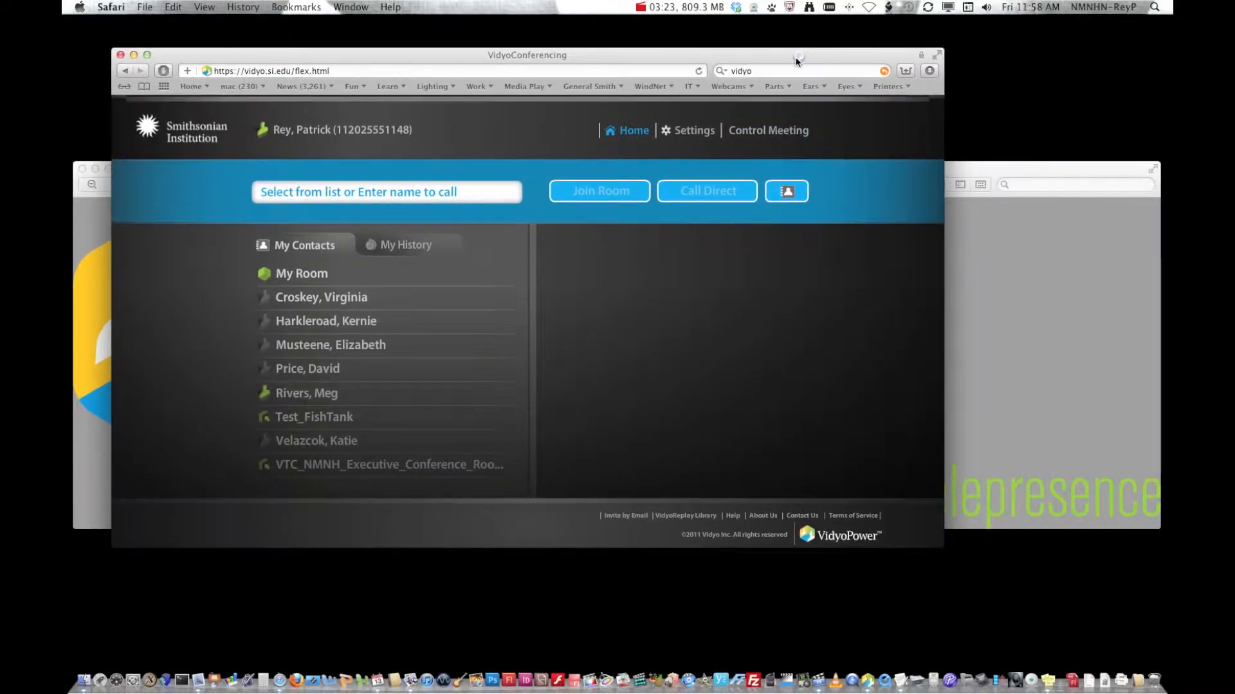
pyautogui.click(768, 129)
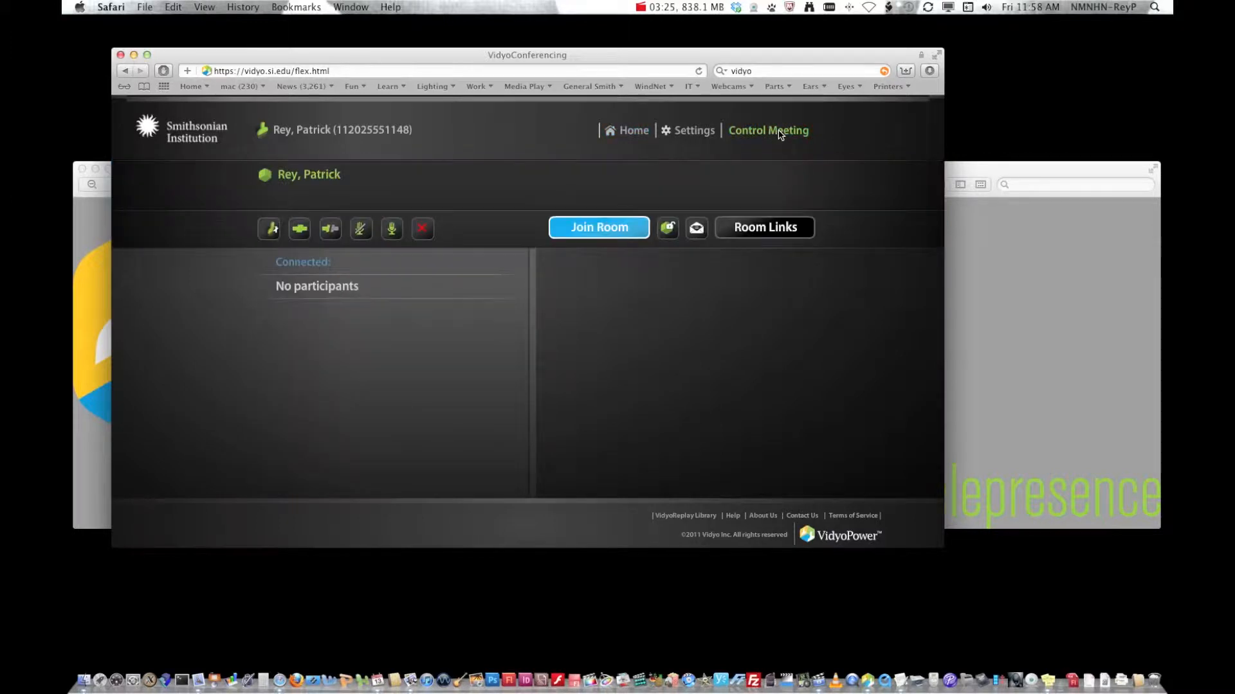
pyautogui.click(599, 227)
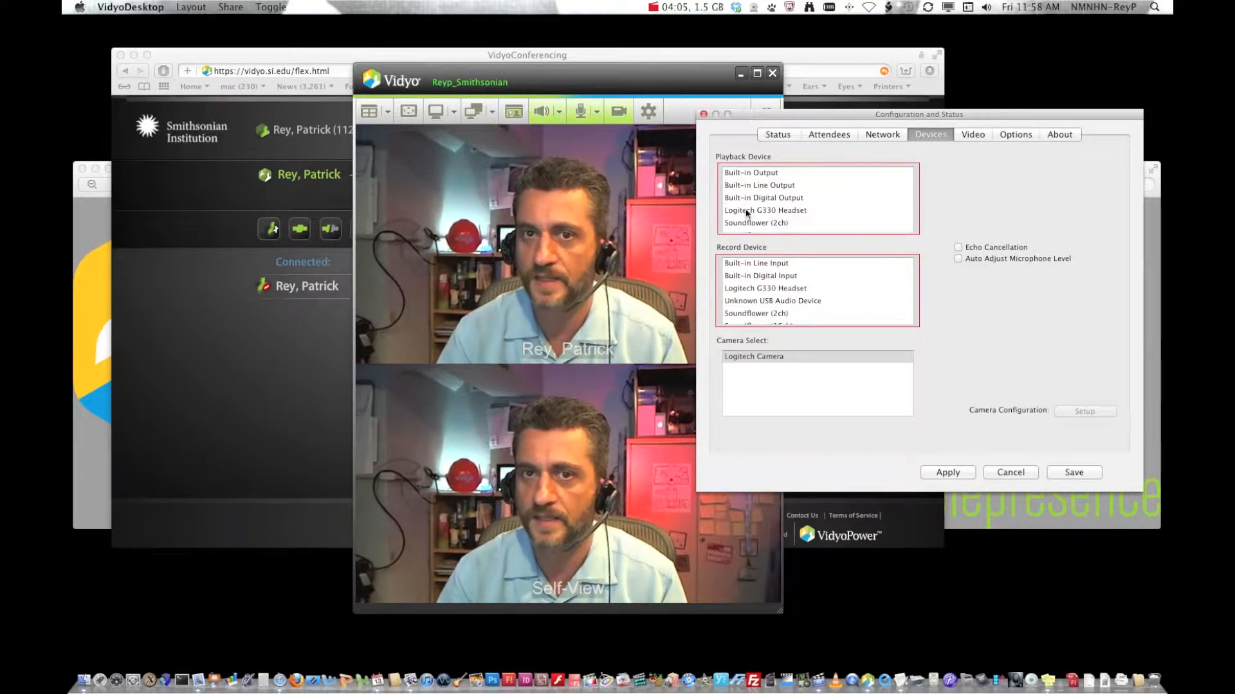
# Choose Logitech G330 Headset for playback and recording and Logitech Camera, then apply and save
pyautogui.click(765, 210)
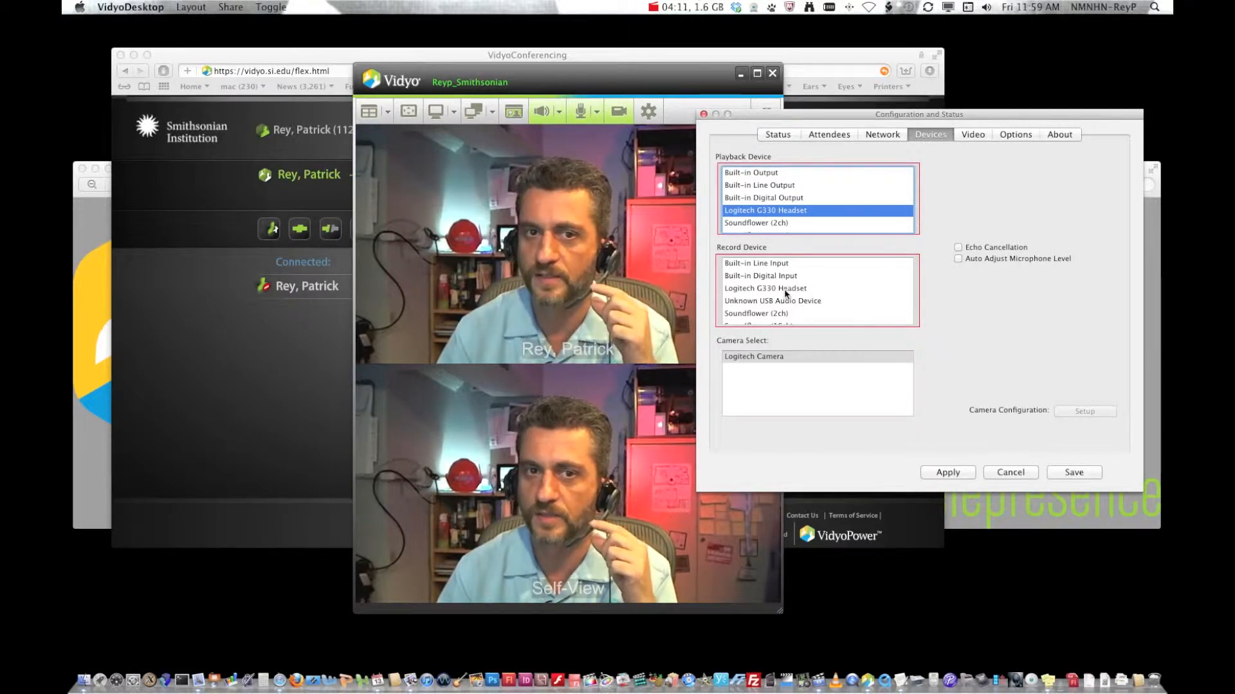
pyautogui.click(765, 288)
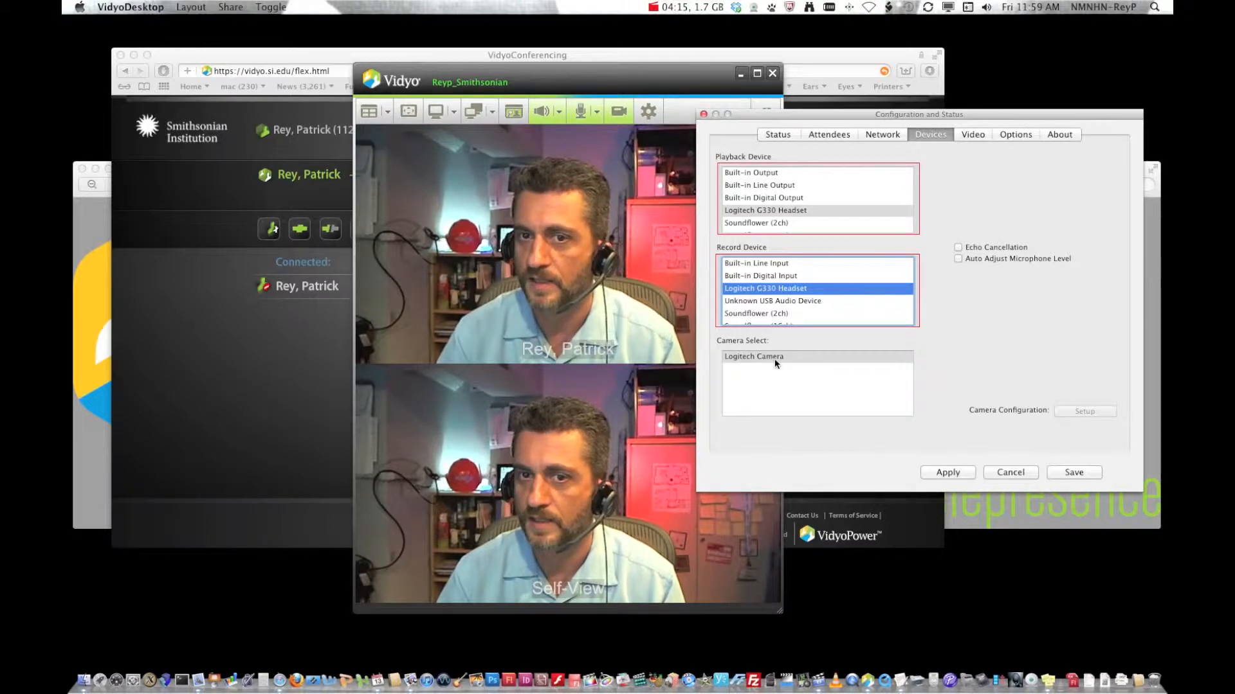
pyautogui.click(753, 355)
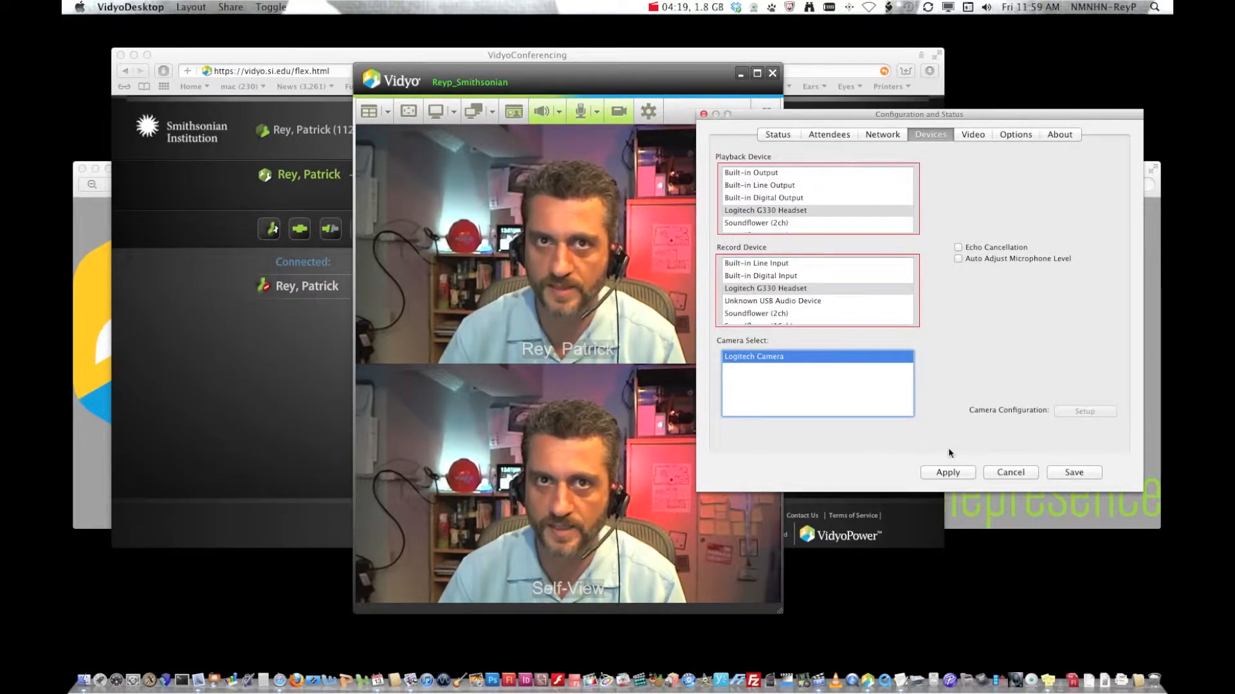
pyautogui.click(1073, 473)
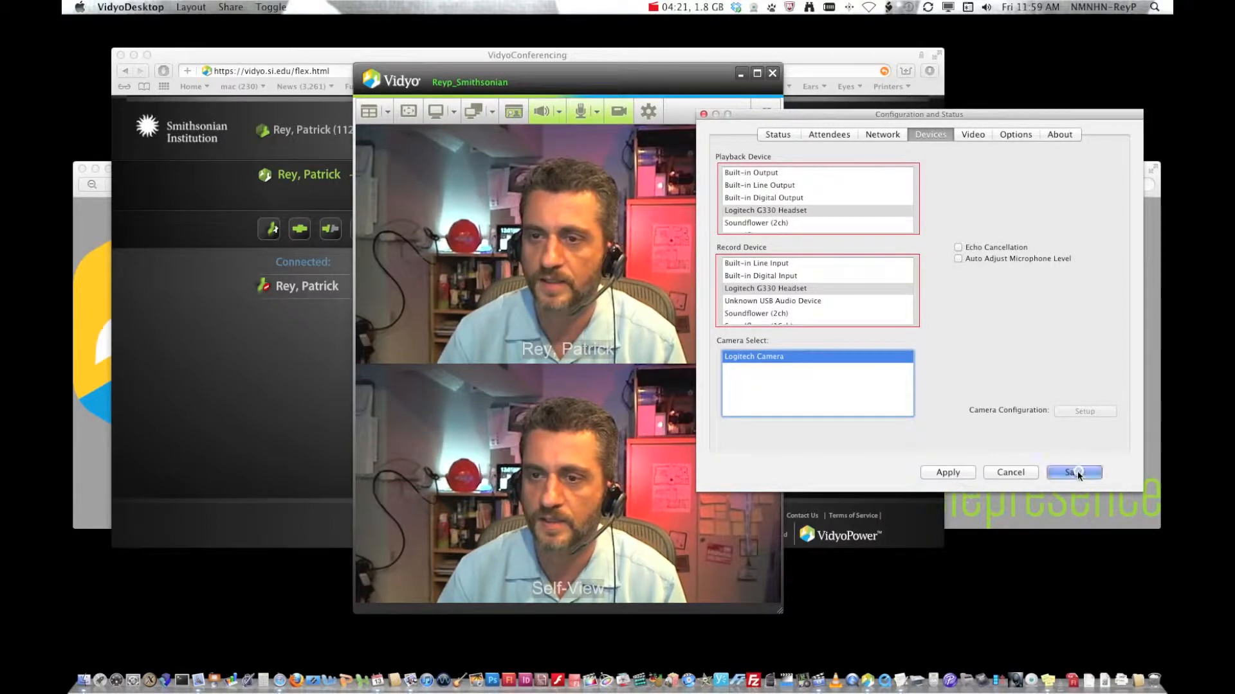
pyautogui.click(1073, 472)
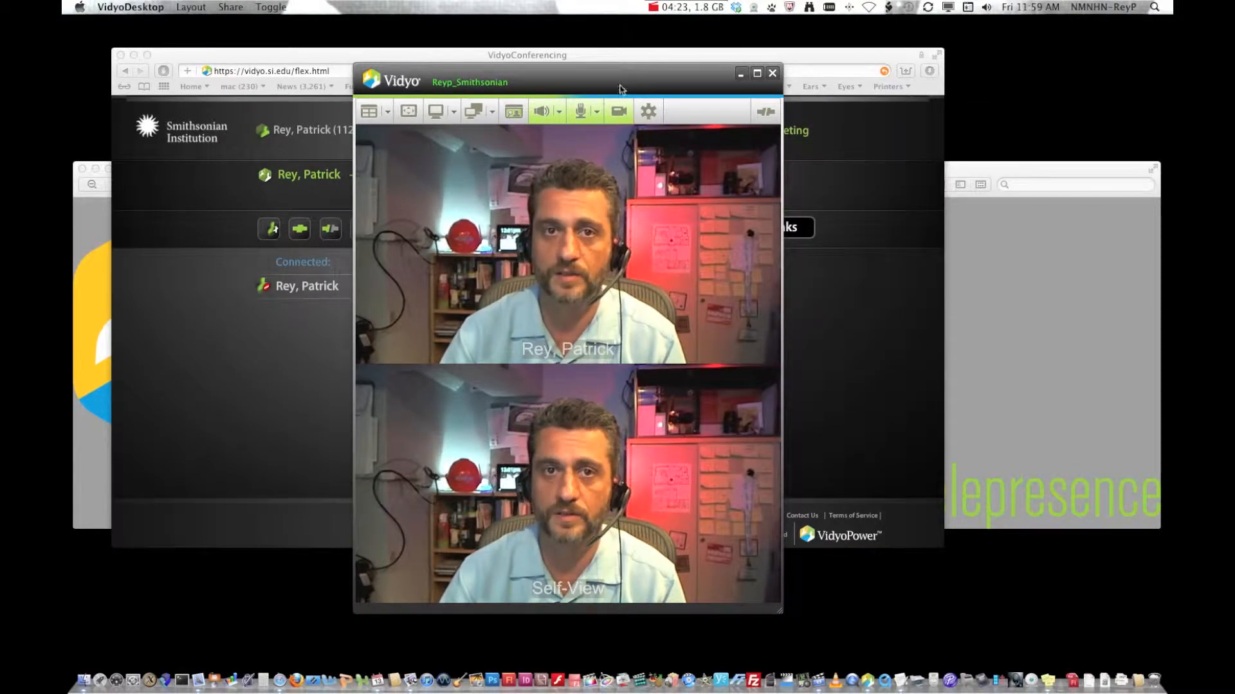
pyautogui.click(648, 110)
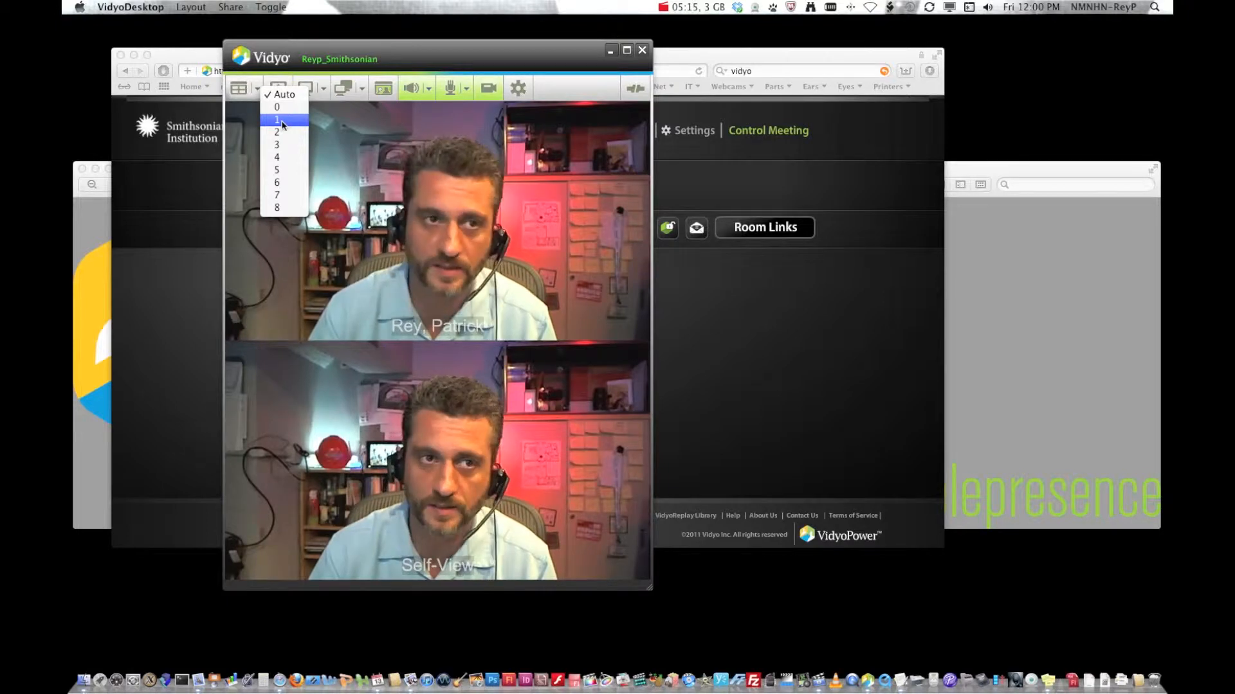
pyautogui.moveTo(276, 106)
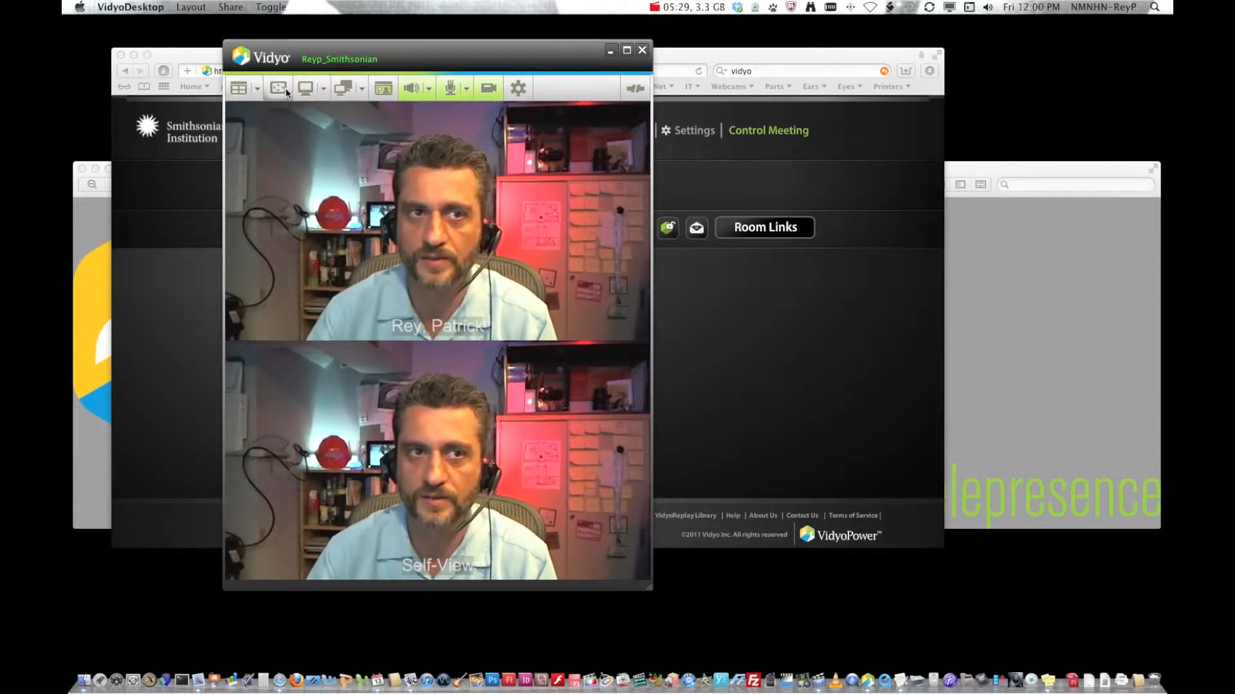
# In Options, uncheck Start VidyoDesktop on login and toggle Show Participant Names off and on
pyautogui.click(517, 88)
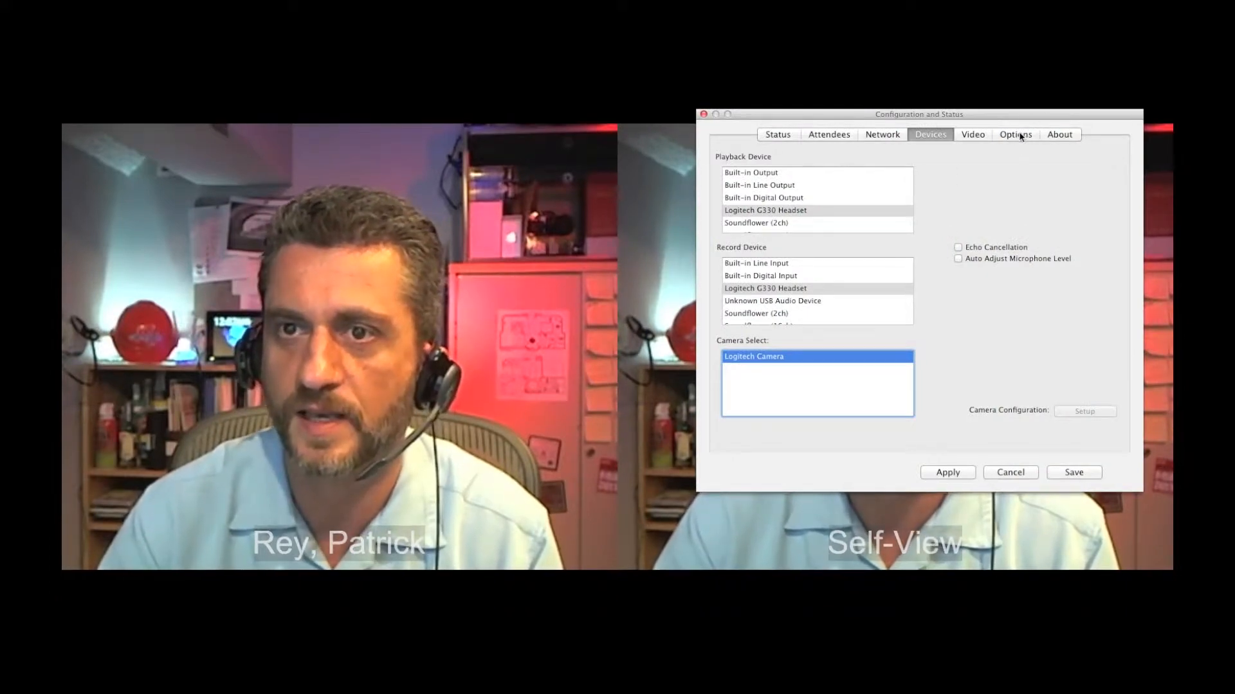
pyautogui.click(1014, 134)
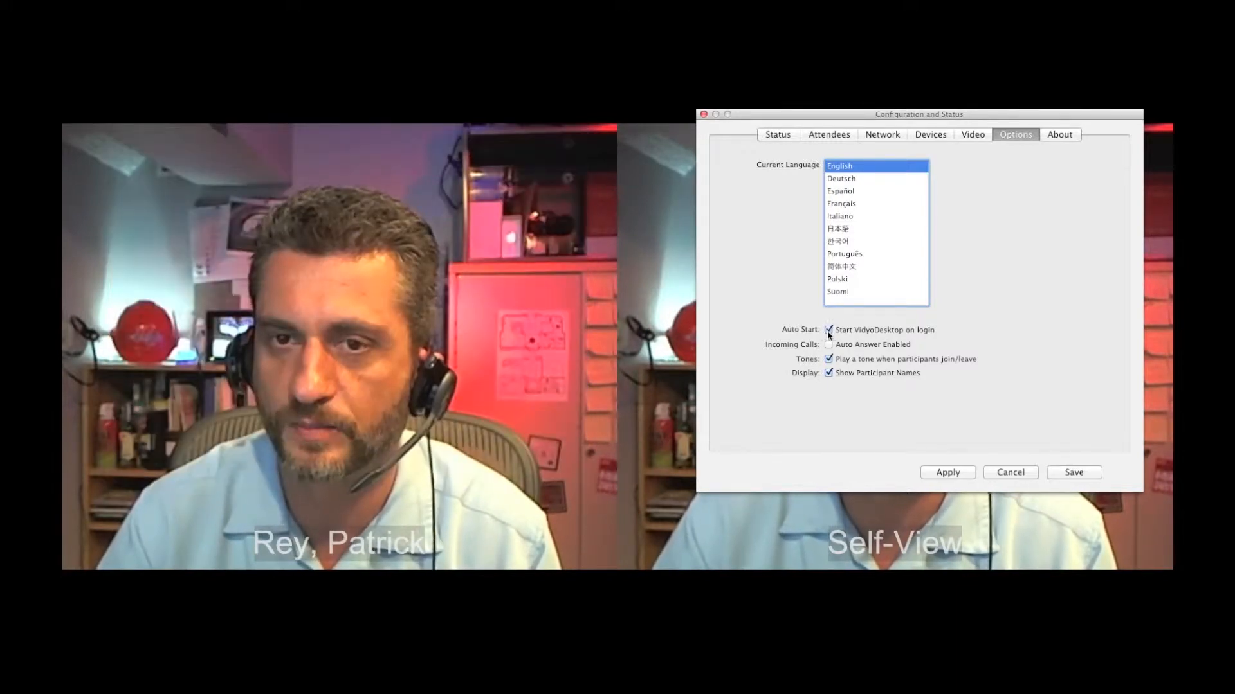
pyautogui.click(828, 329)
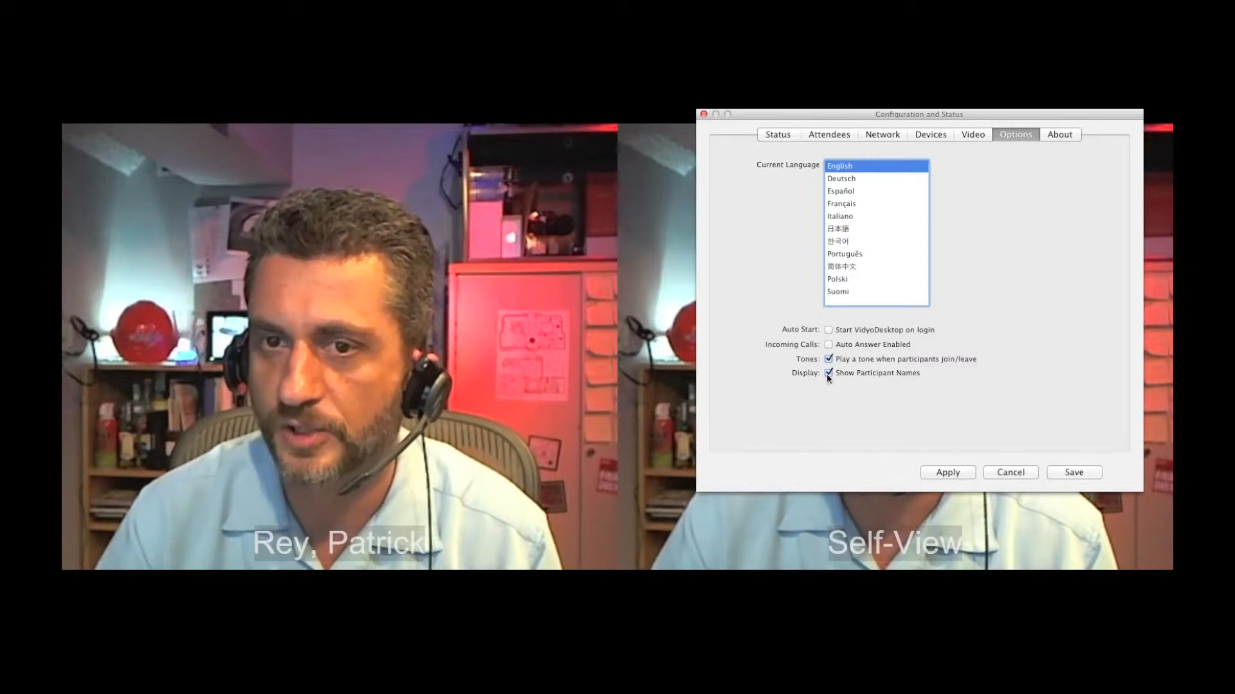
pyautogui.click(827, 373)
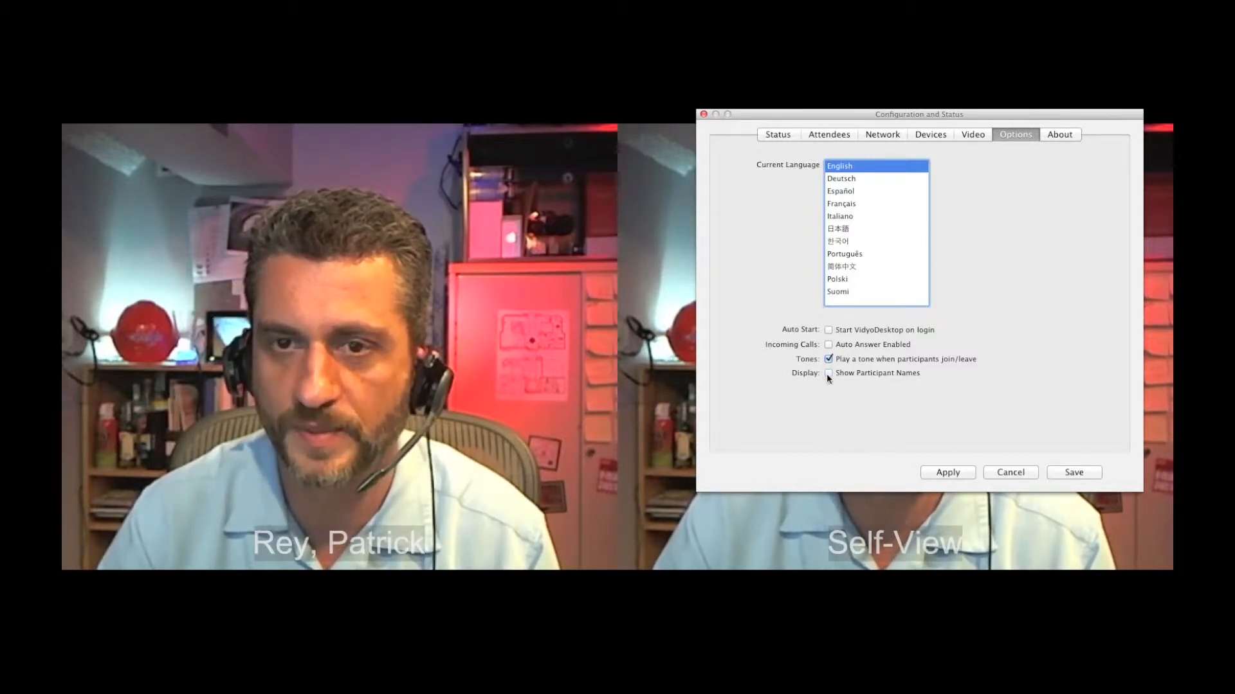
pyautogui.click(828, 372)
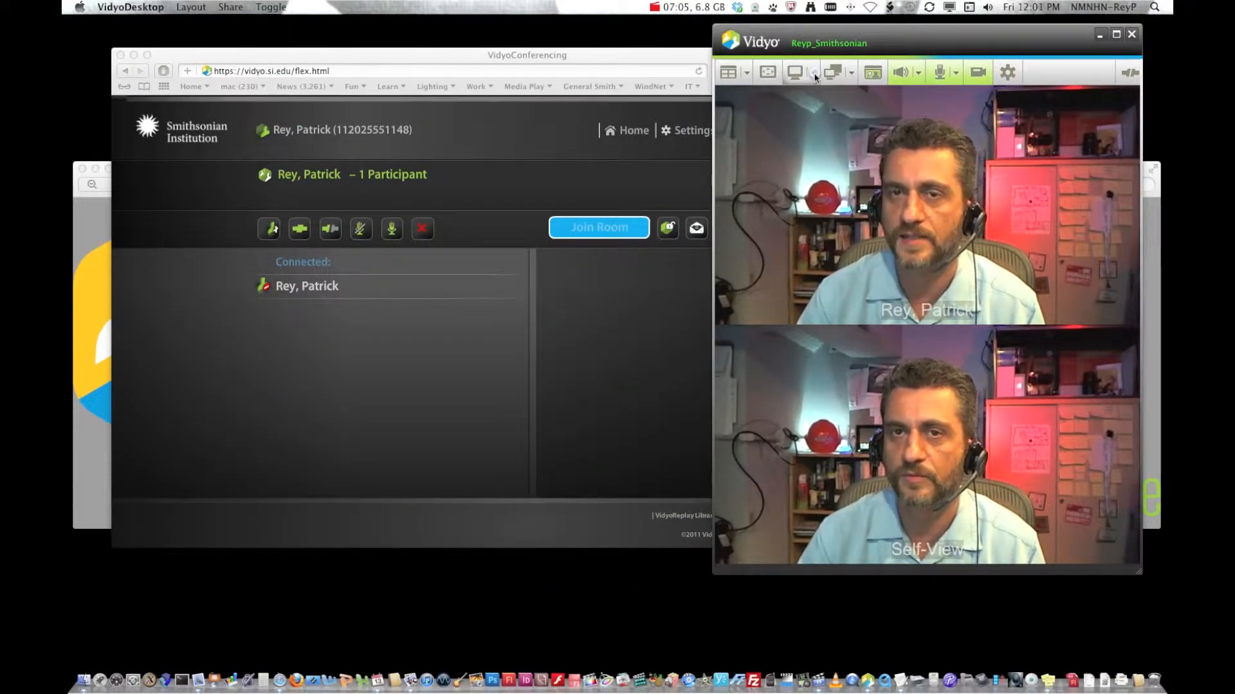
# Move the conference window from the right side to the centre of the screen
pyautogui.click(814, 72)
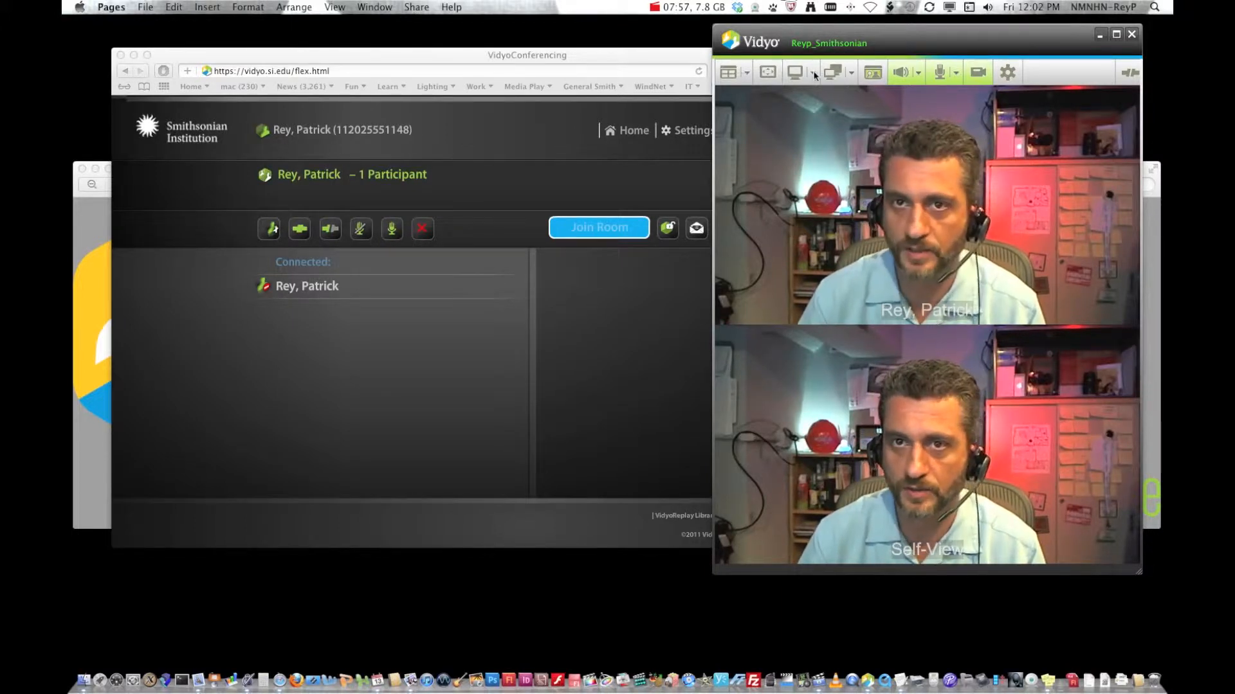
pyautogui.click(837, 71)
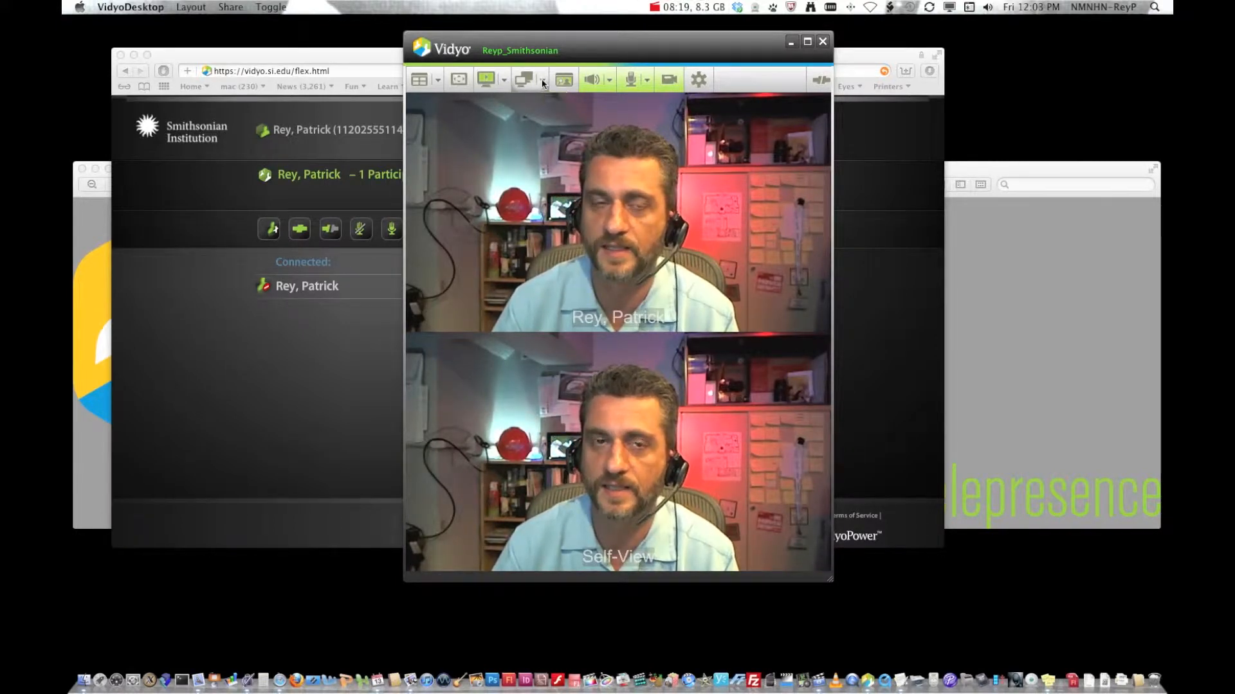
# Change the share view from None to the participant's shared document
pyautogui.click(562, 79)
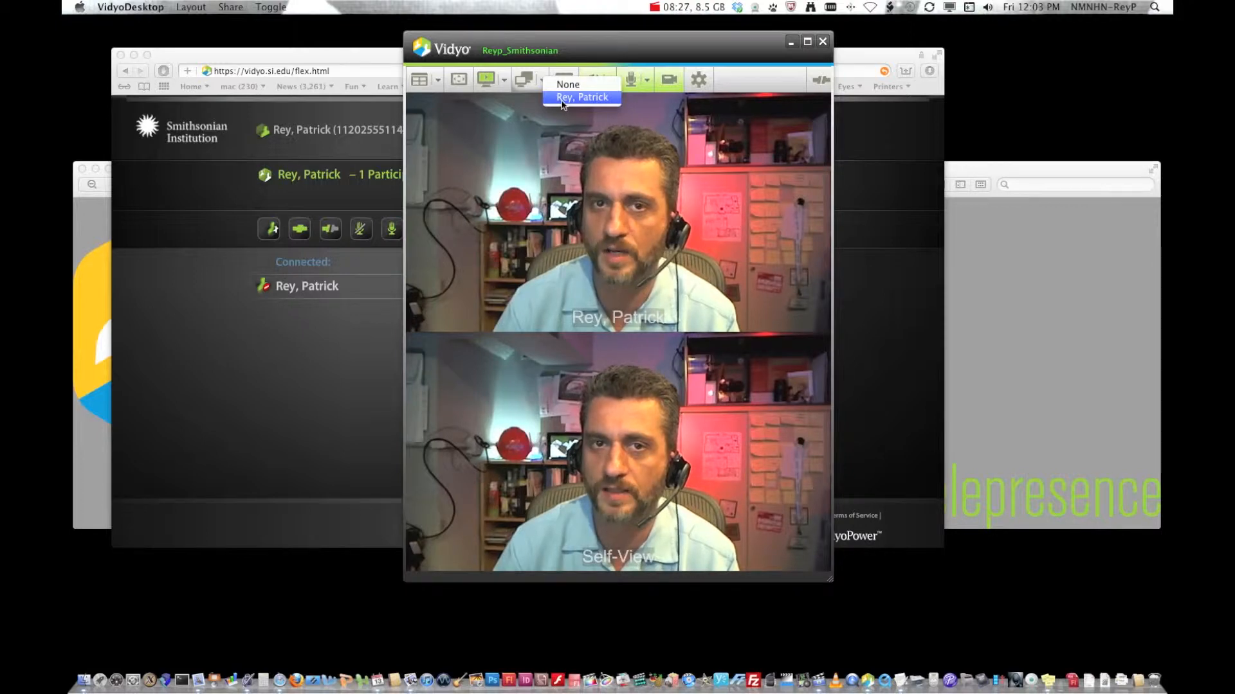
pyautogui.click(582, 97)
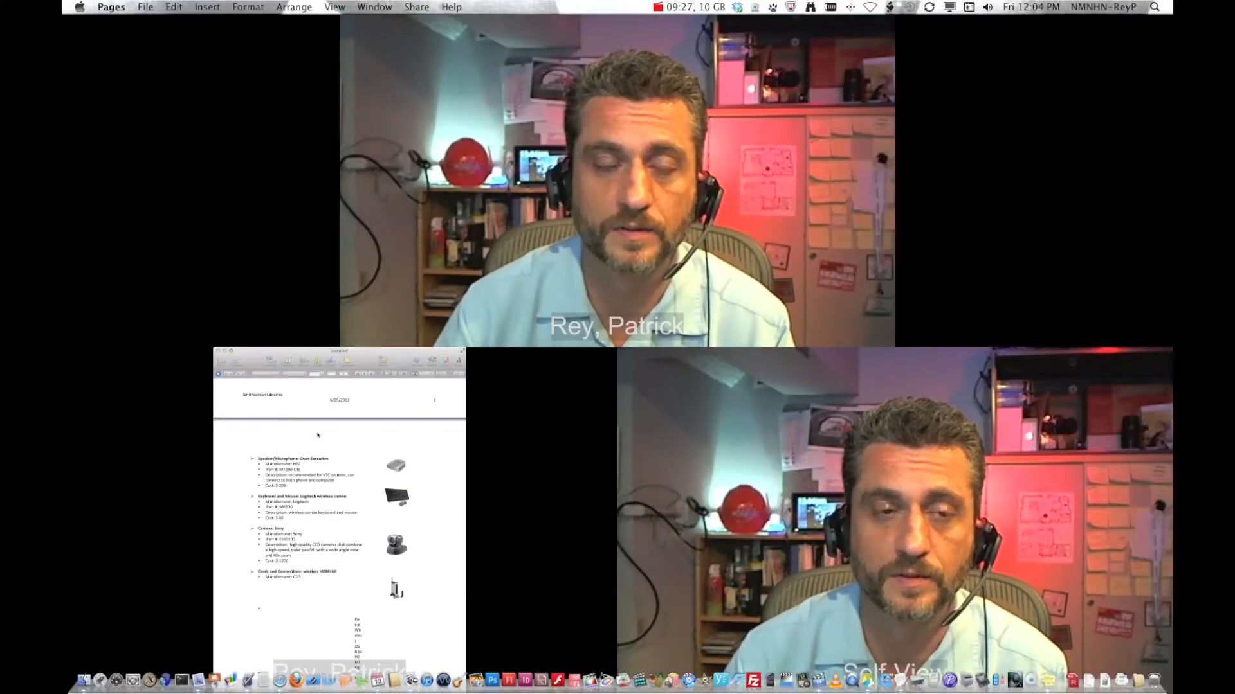
# Switch to full-screen side-by-side video and open Configuration and Status
pyautogui.click(354, 14)
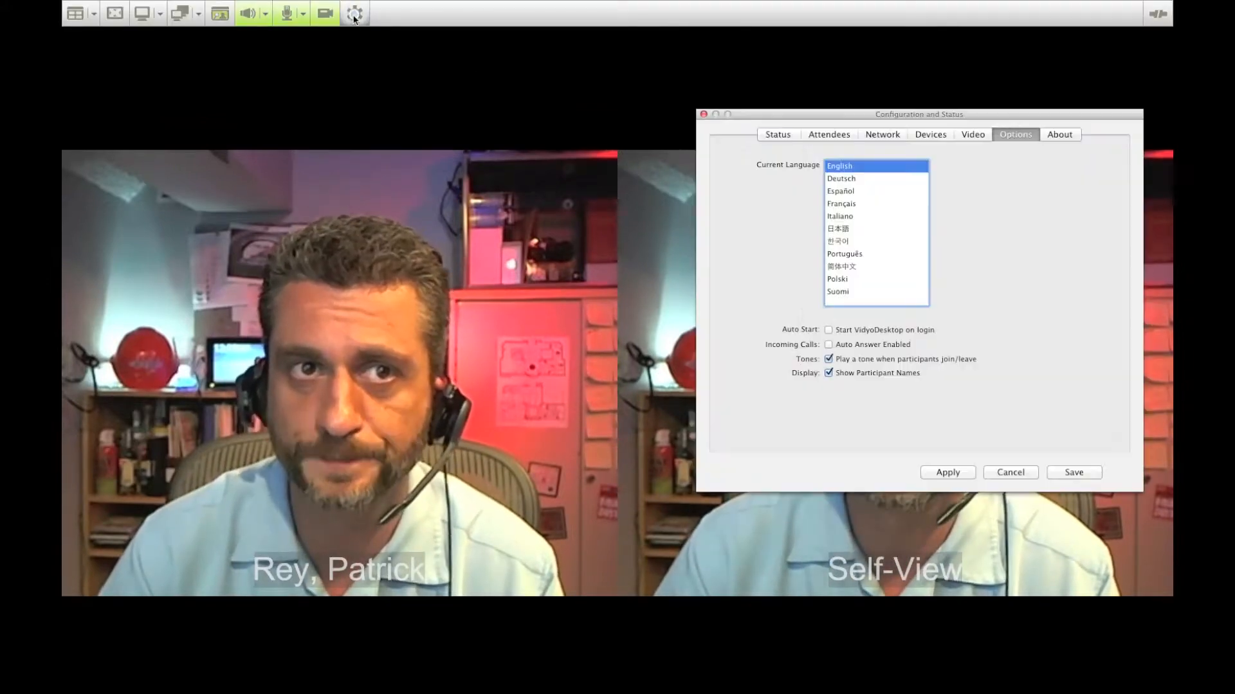
# Review Status and Attendees, then choose the G330 Headset for playback and recording and Logitech Camera, and apply
pyautogui.click(776, 134)
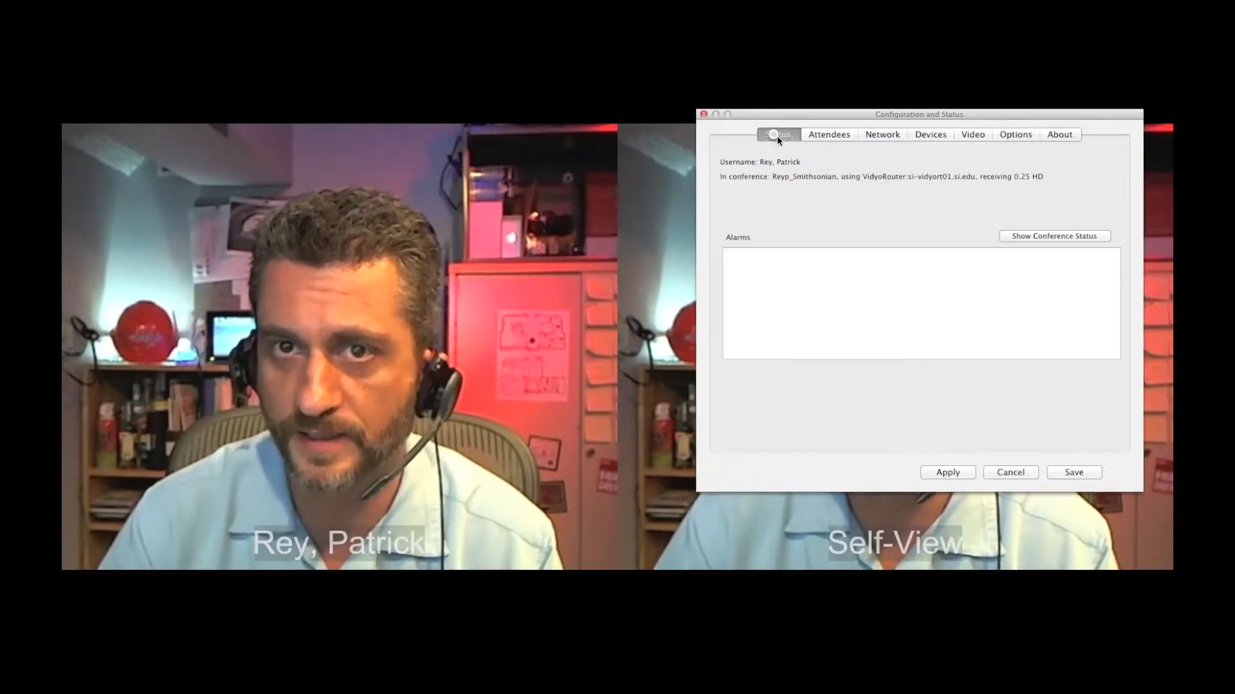
pyautogui.click(828, 134)
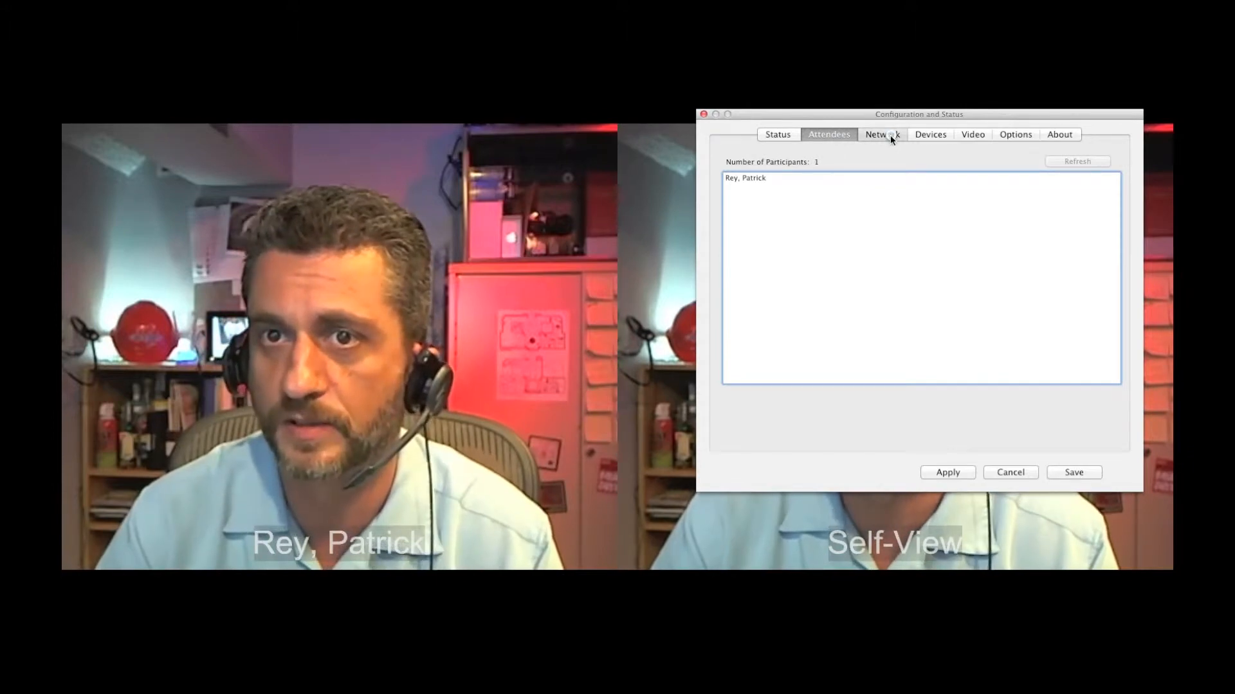
pyautogui.click(930, 134)
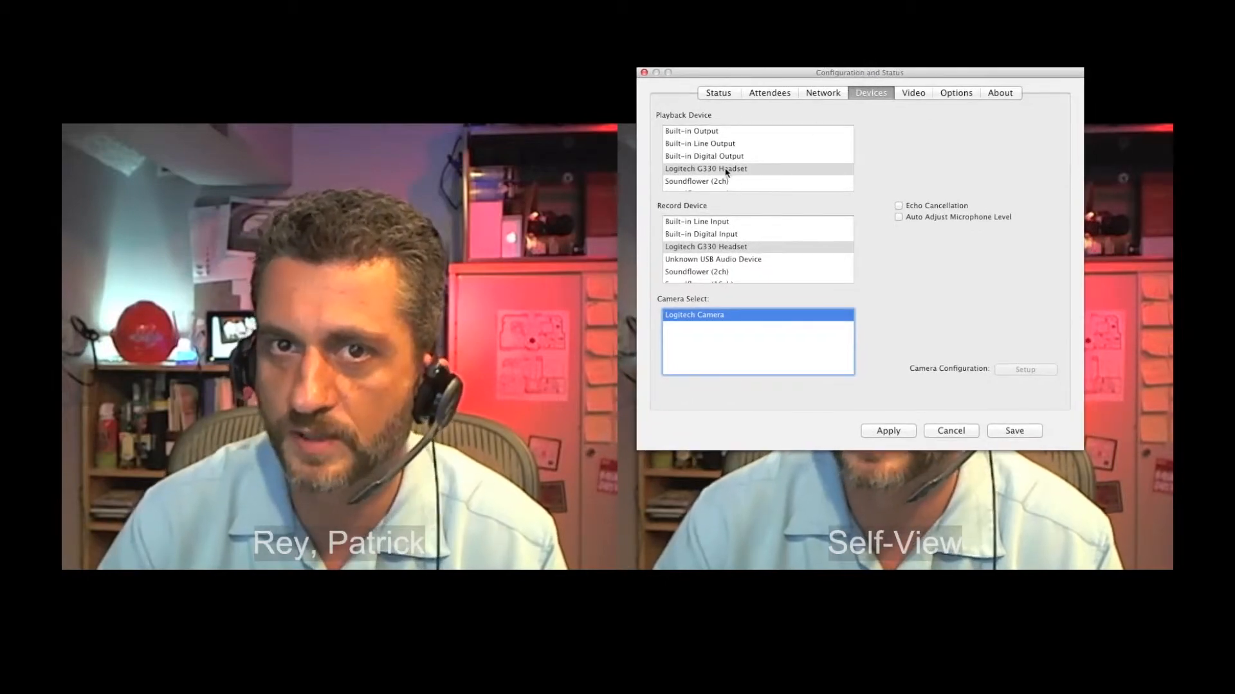
pyautogui.click(705, 168)
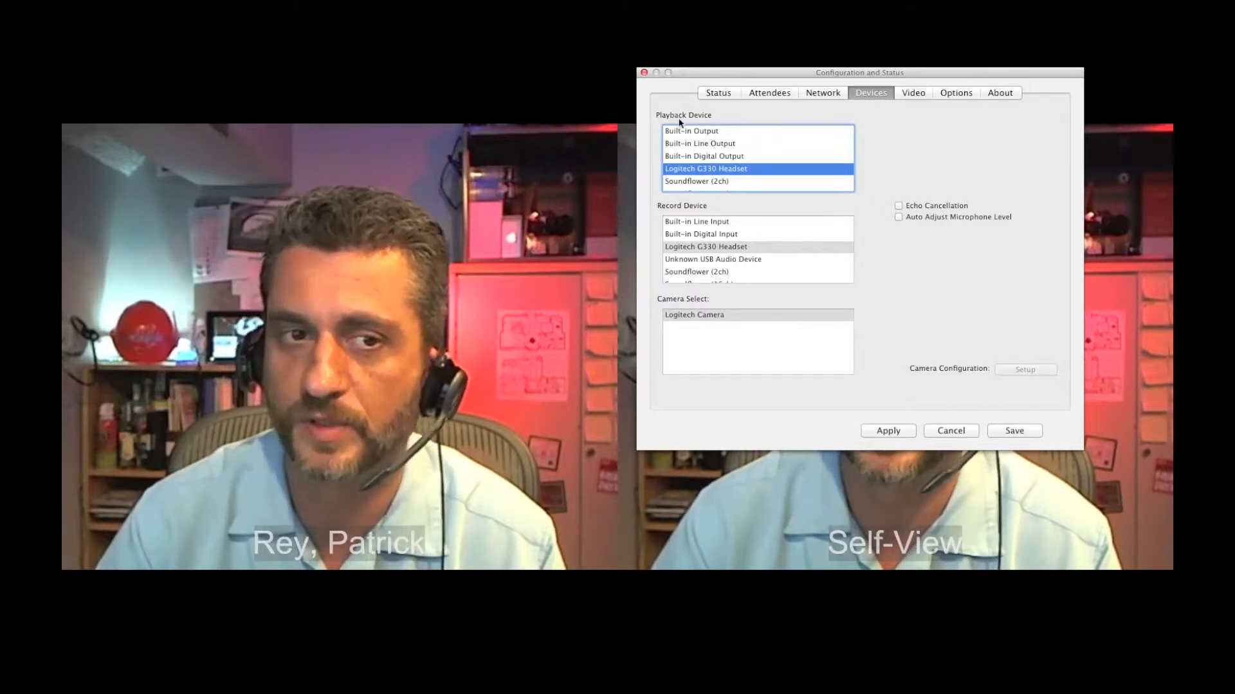
pyautogui.moveTo(659, 240)
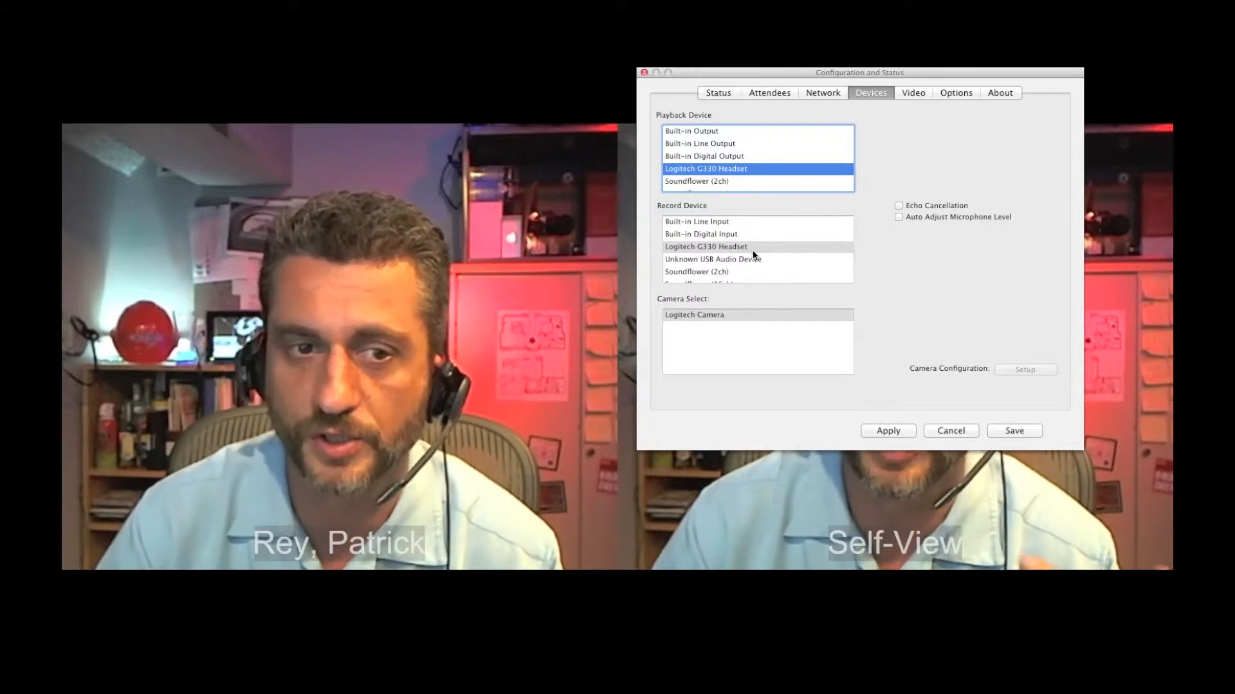
pyautogui.click(706, 247)
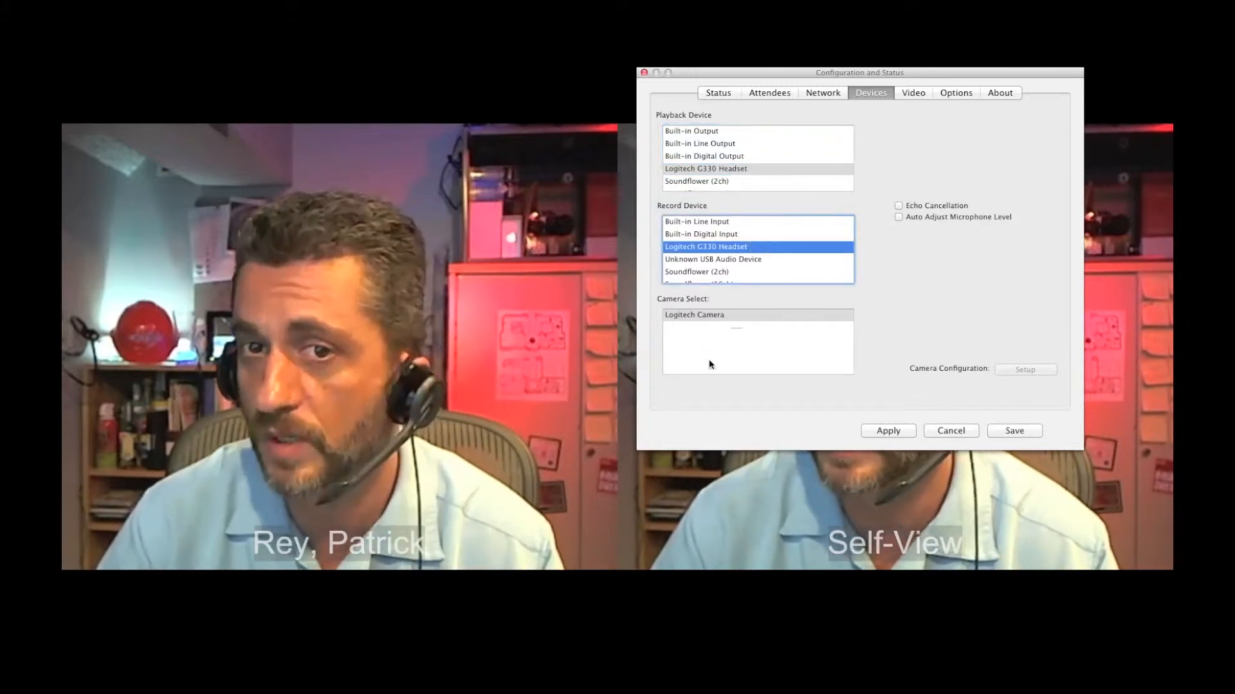
pyautogui.click(693, 314)
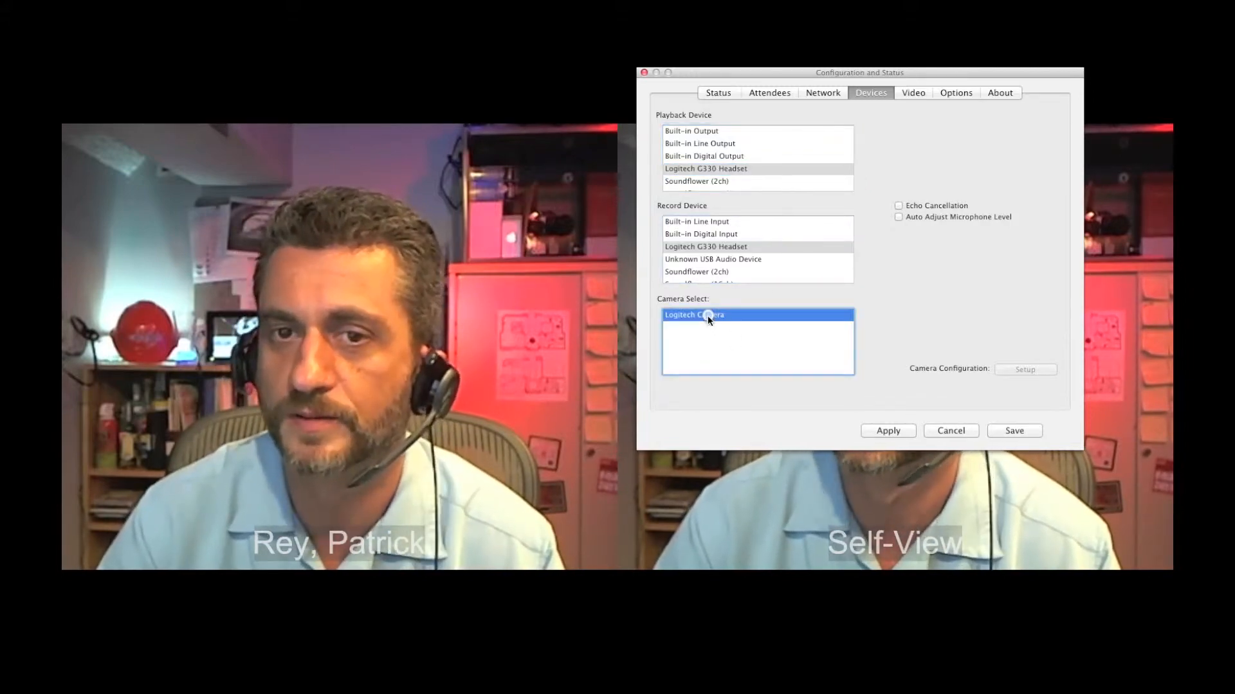
pyautogui.click(887, 431)
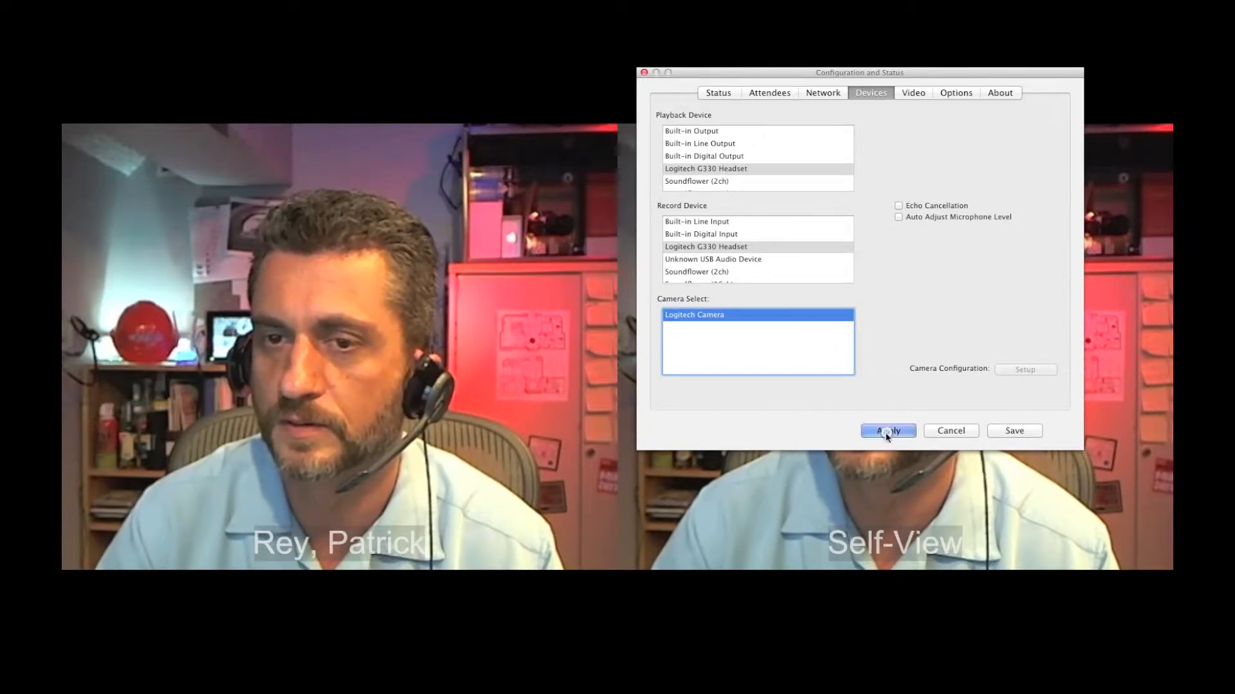
pyautogui.click(887, 431)
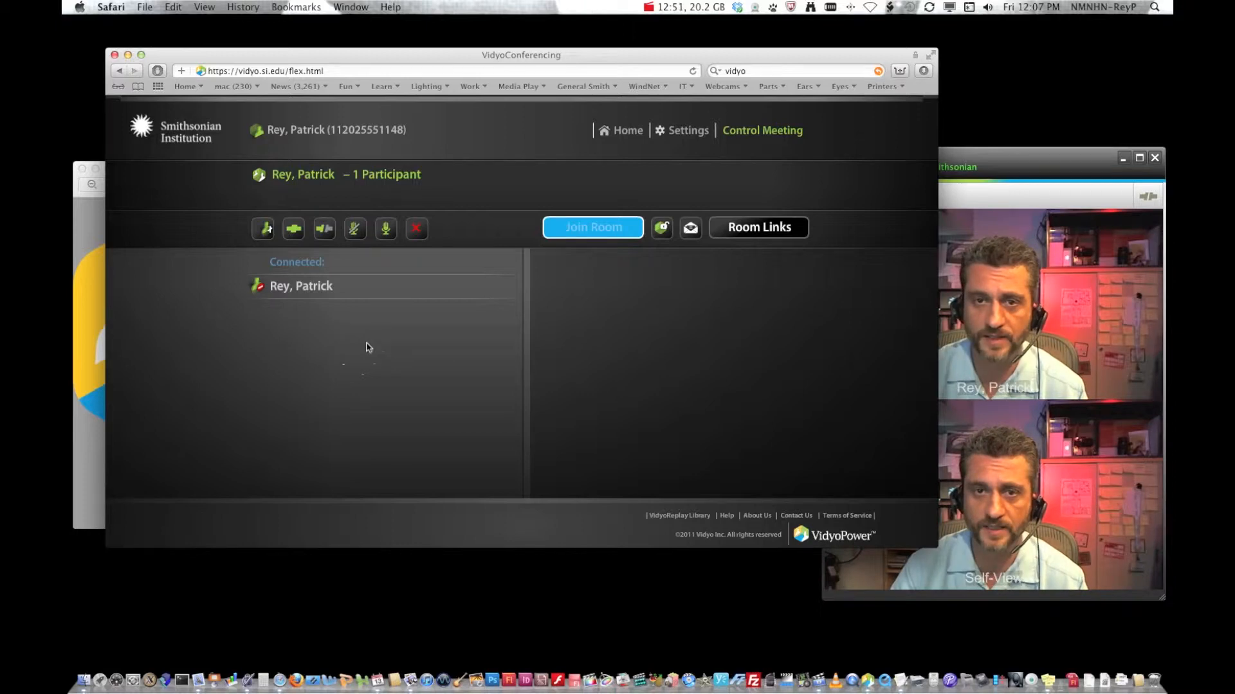
pyautogui.moveTo(691, 229)
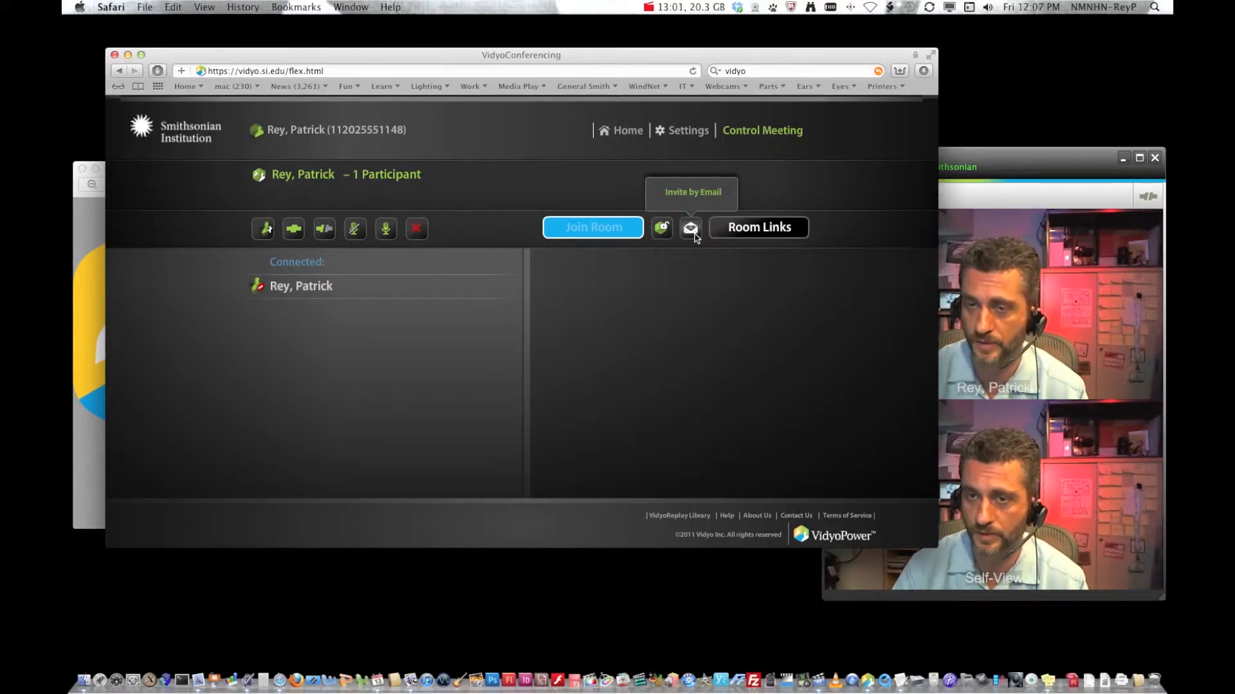
pyautogui.moveTo(761, 232)
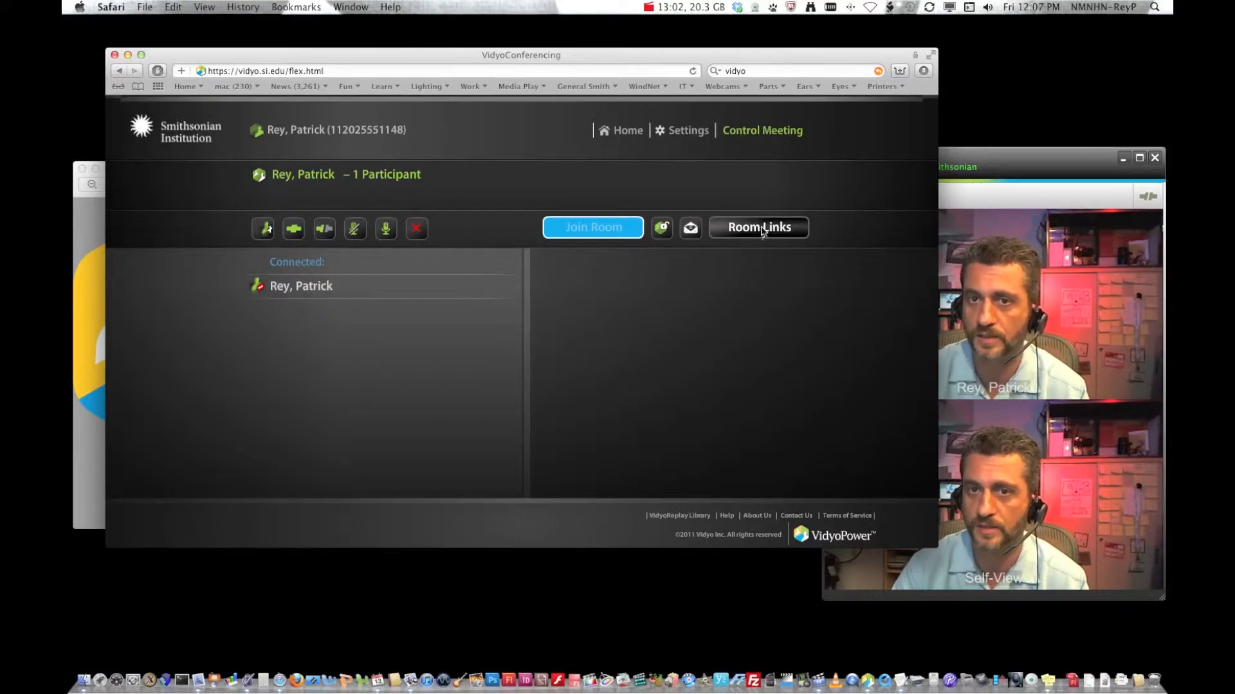
# Open Room Links from the Control Meeting page to show the room URL
pyautogui.click(757, 228)
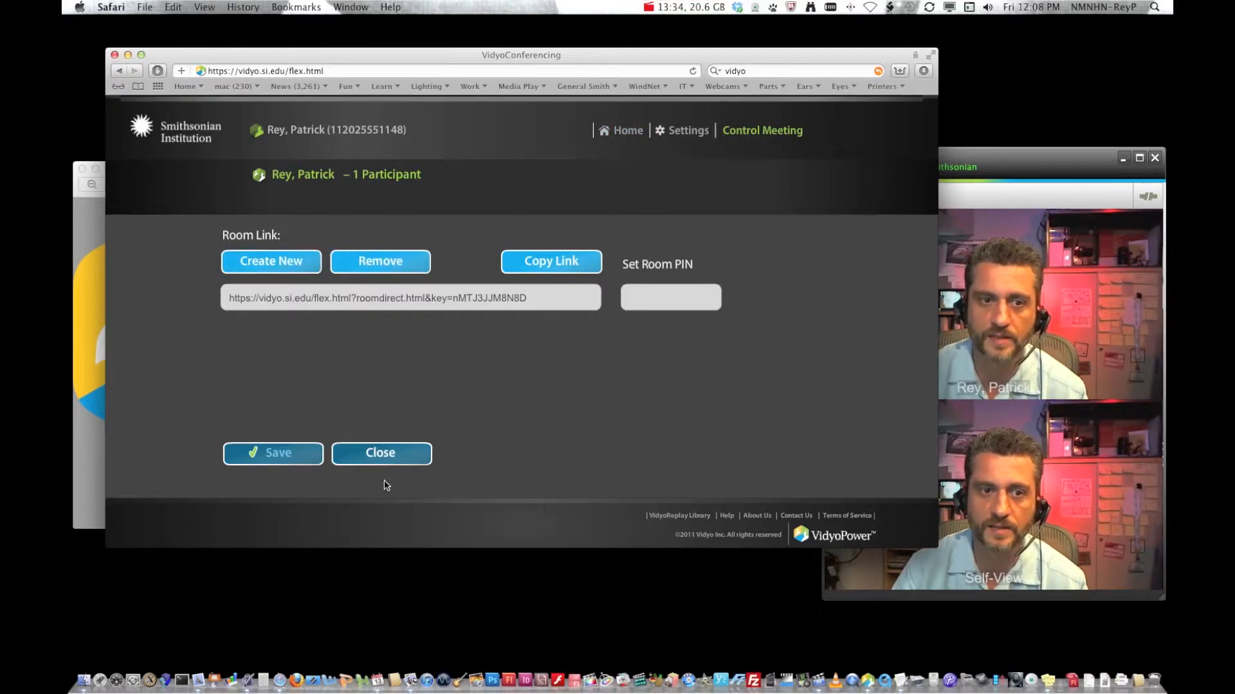
# Close the Room Link panel, returning to the meeting's connected participant list
pyautogui.click(380, 453)
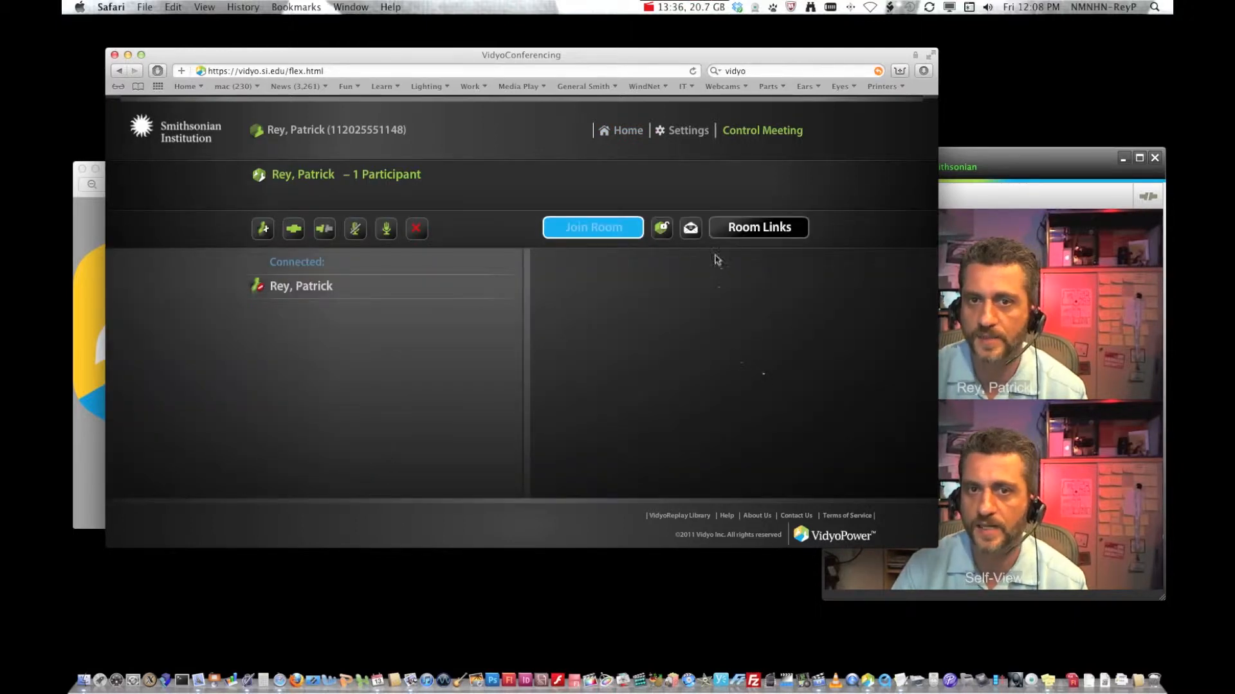
pyautogui.moveTo(690, 227)
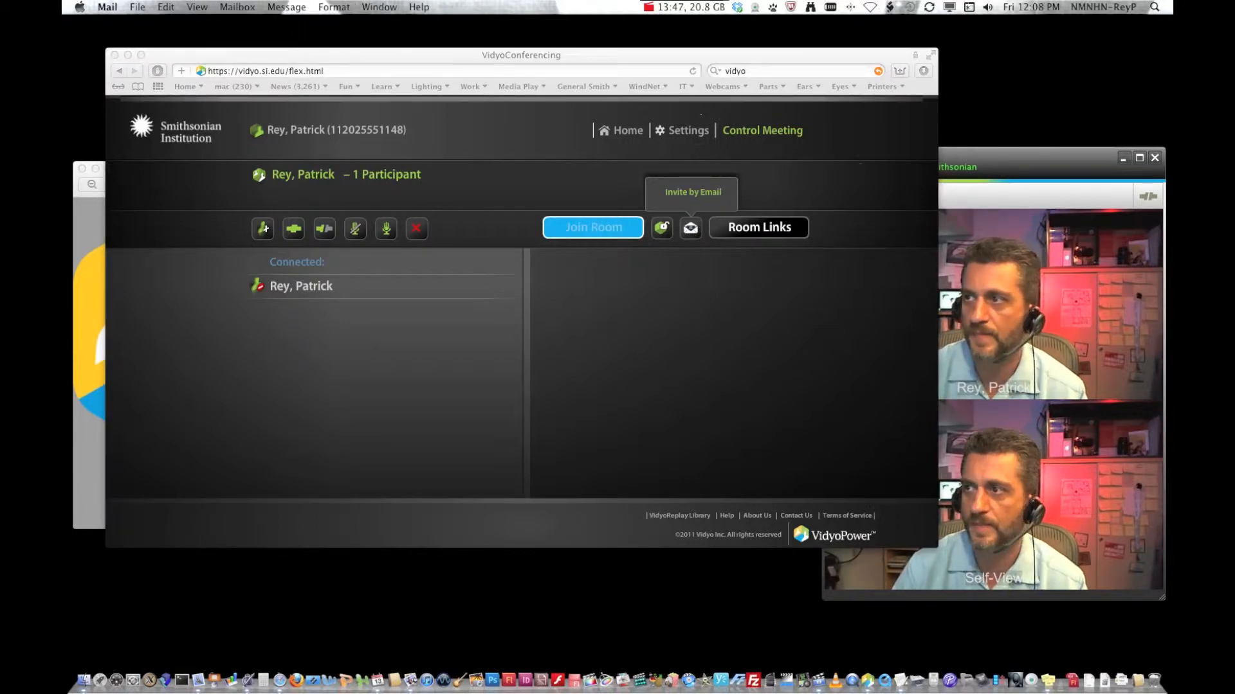
pyautogui.click(690, 228)
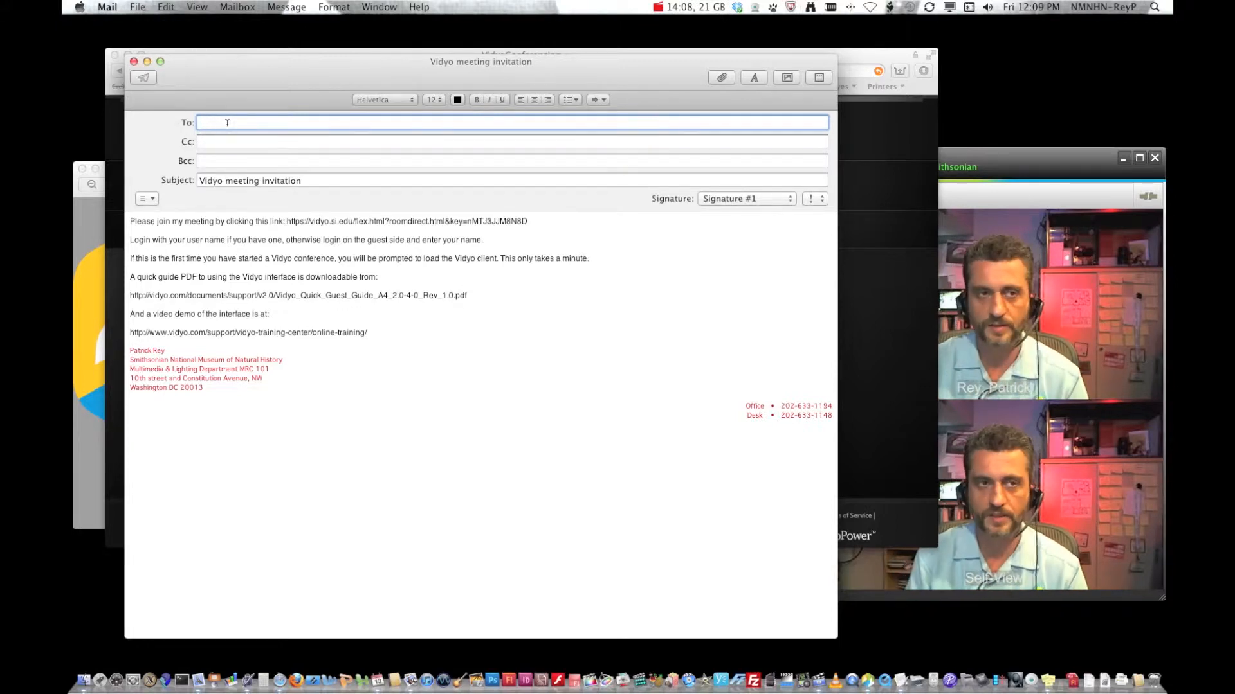
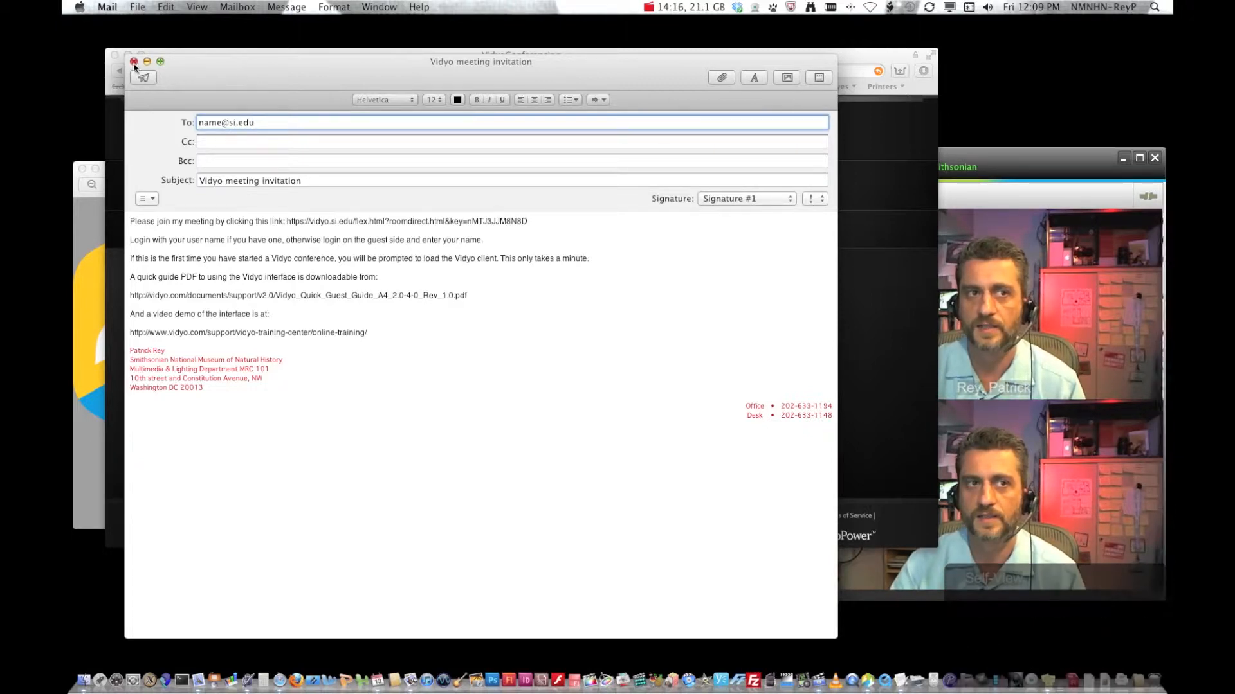
pyautogui.click(134, 62)
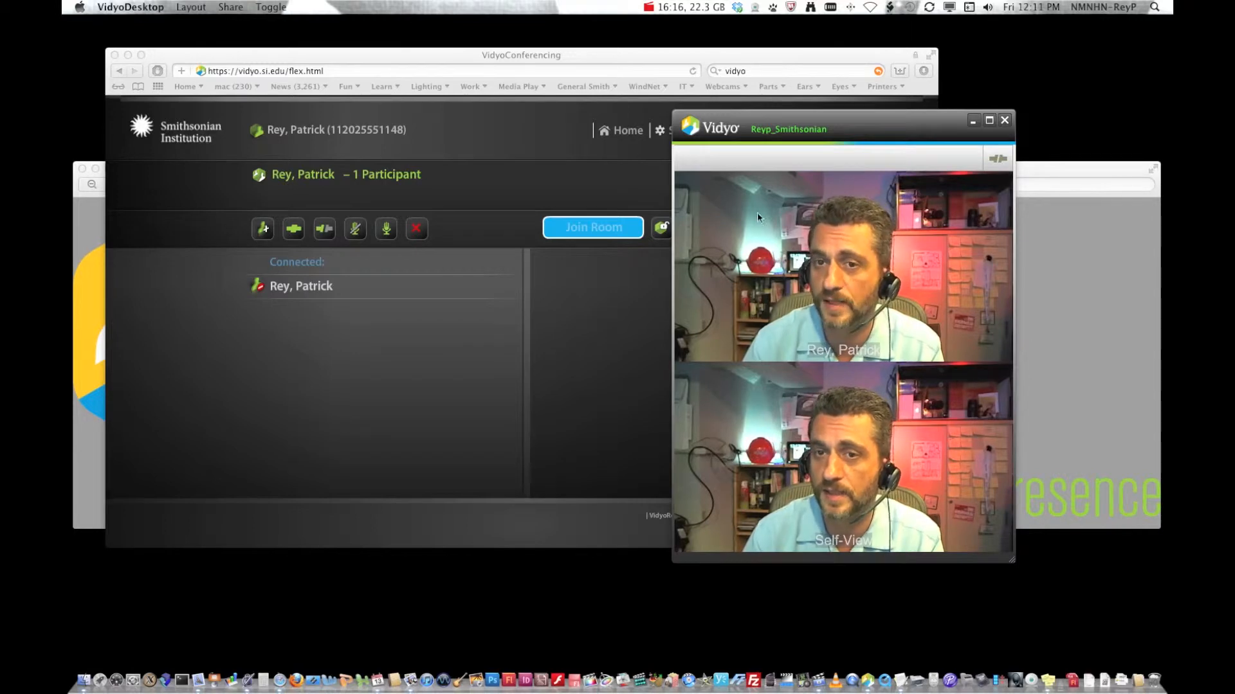
pyautogui.moveTo(933, 262)
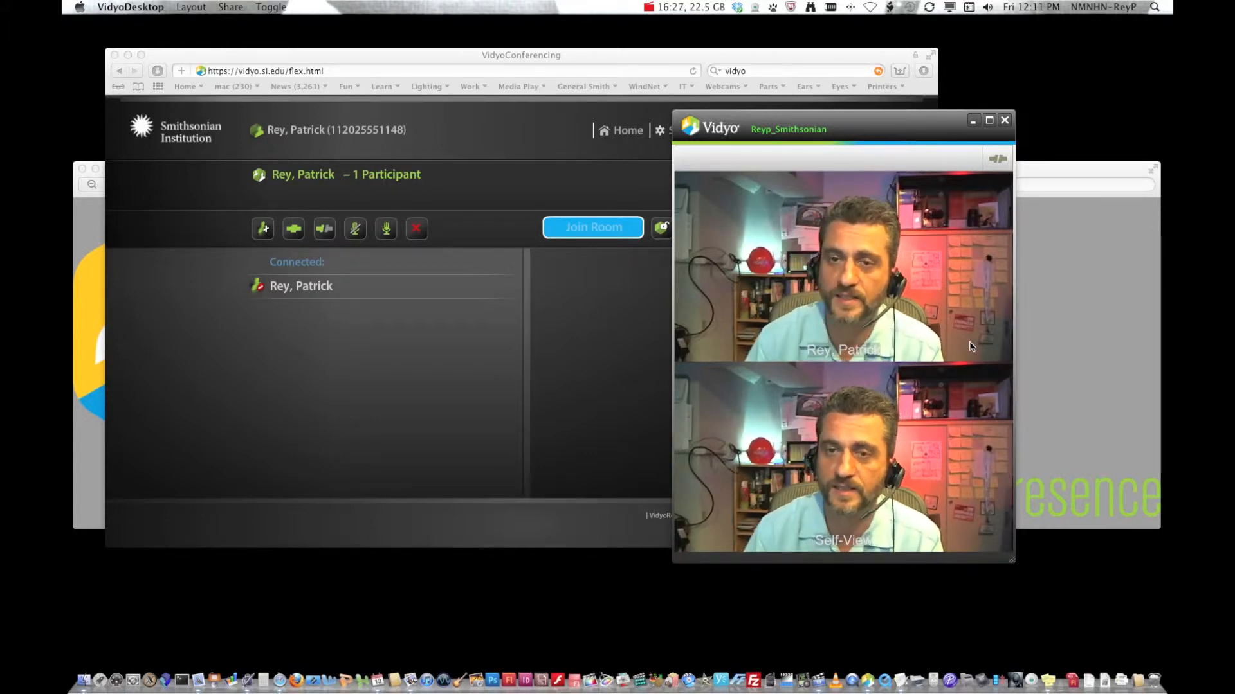
pyautogui.moveTo(978, 350)
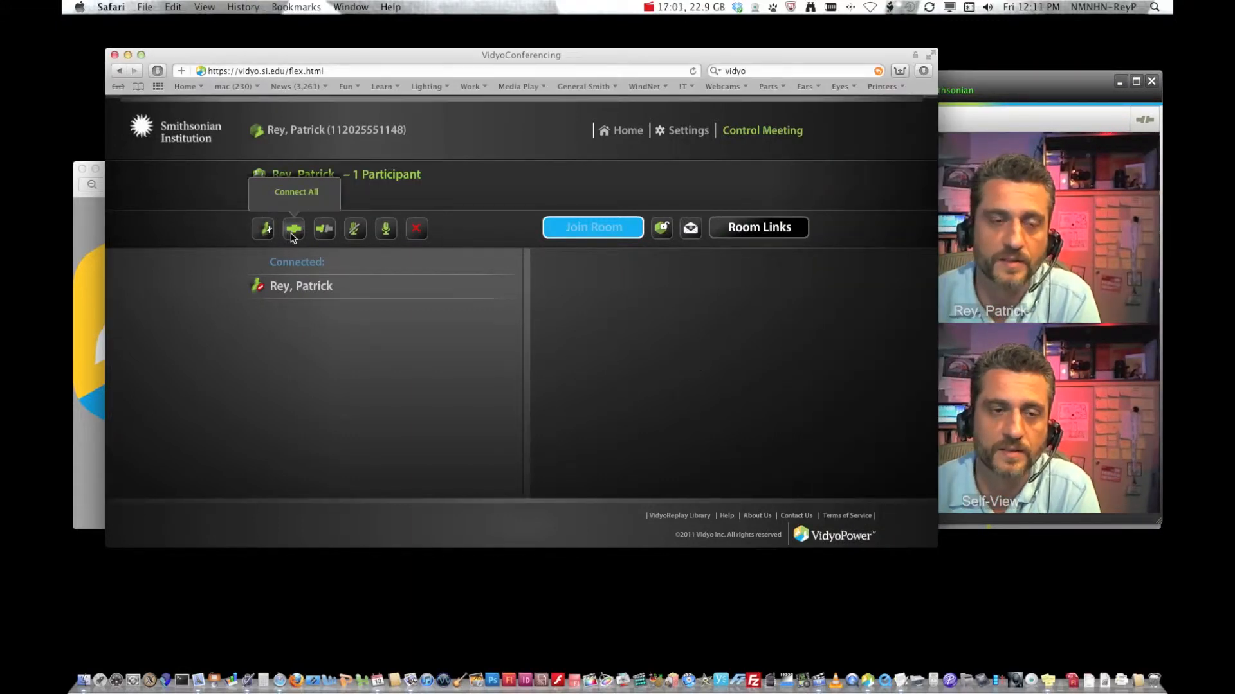
pyautogui.moveTo(354, 228)
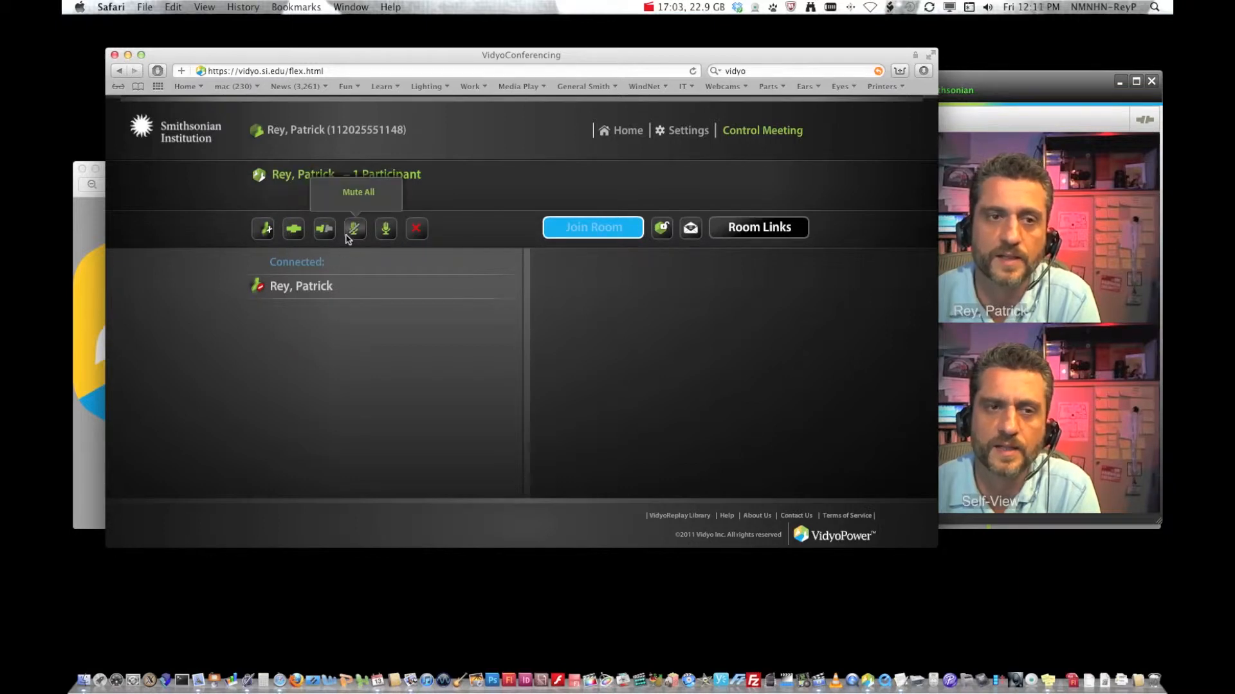
pyautogui.moveTo(323, 229)
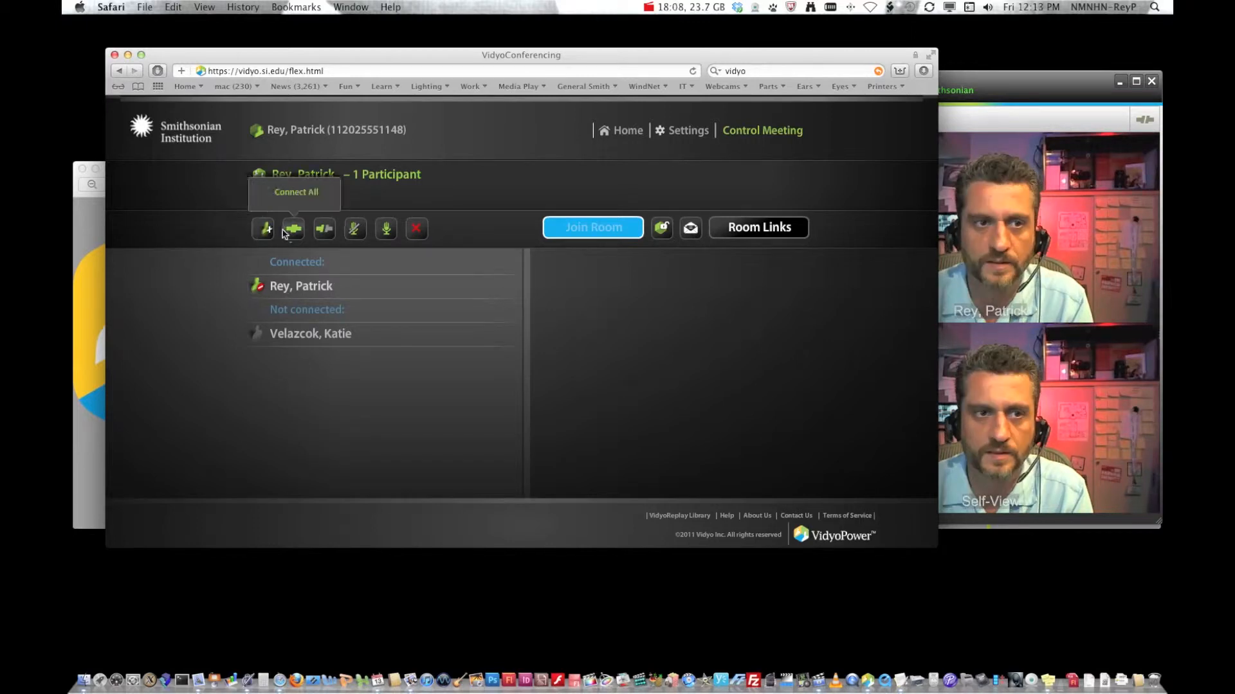
pyautogui.click(264, 229)
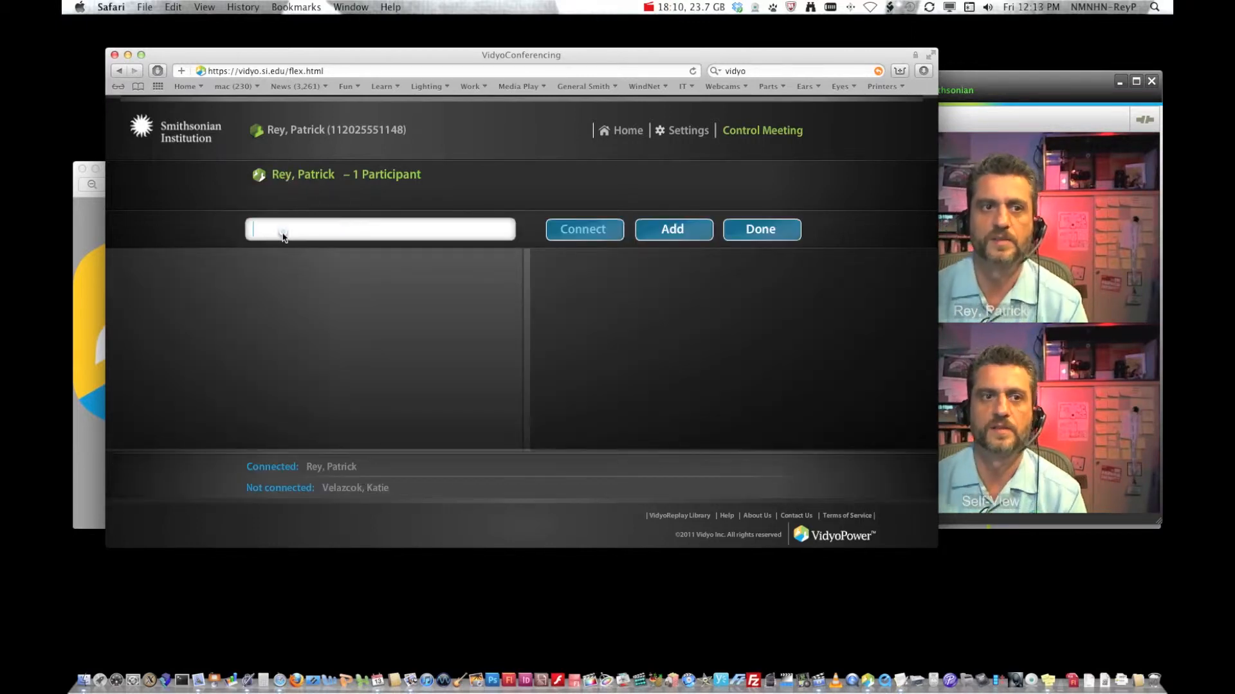
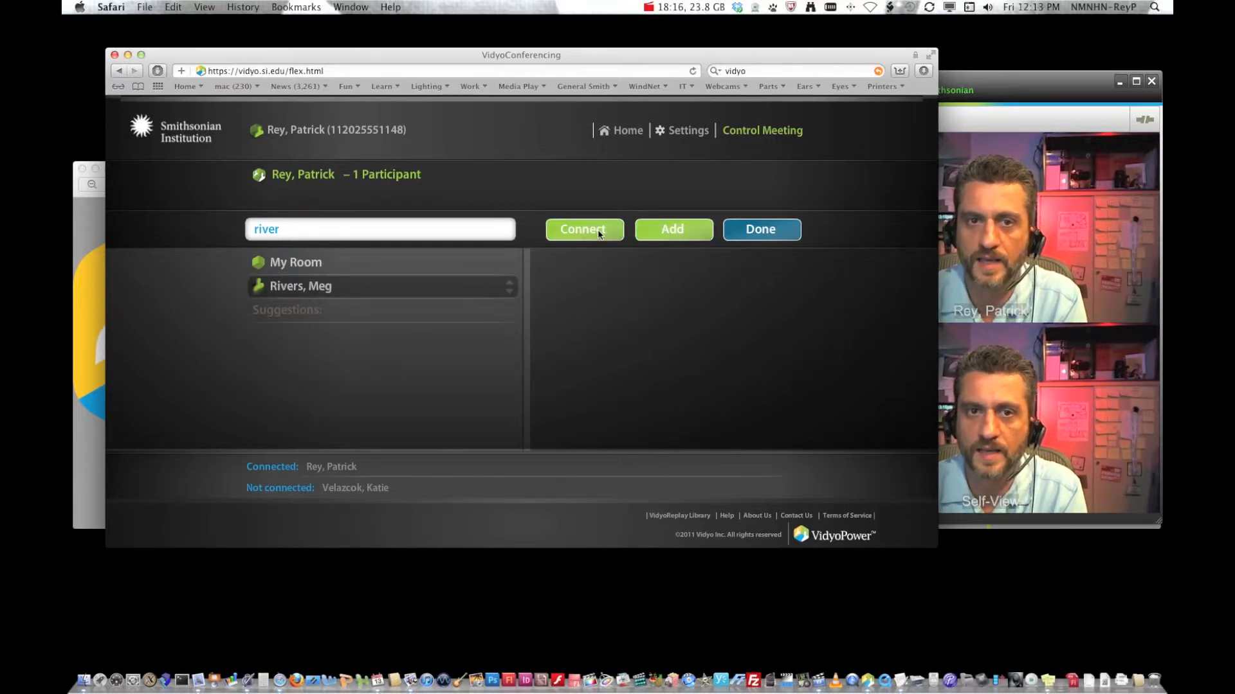
pyautogui.click(582, 229)
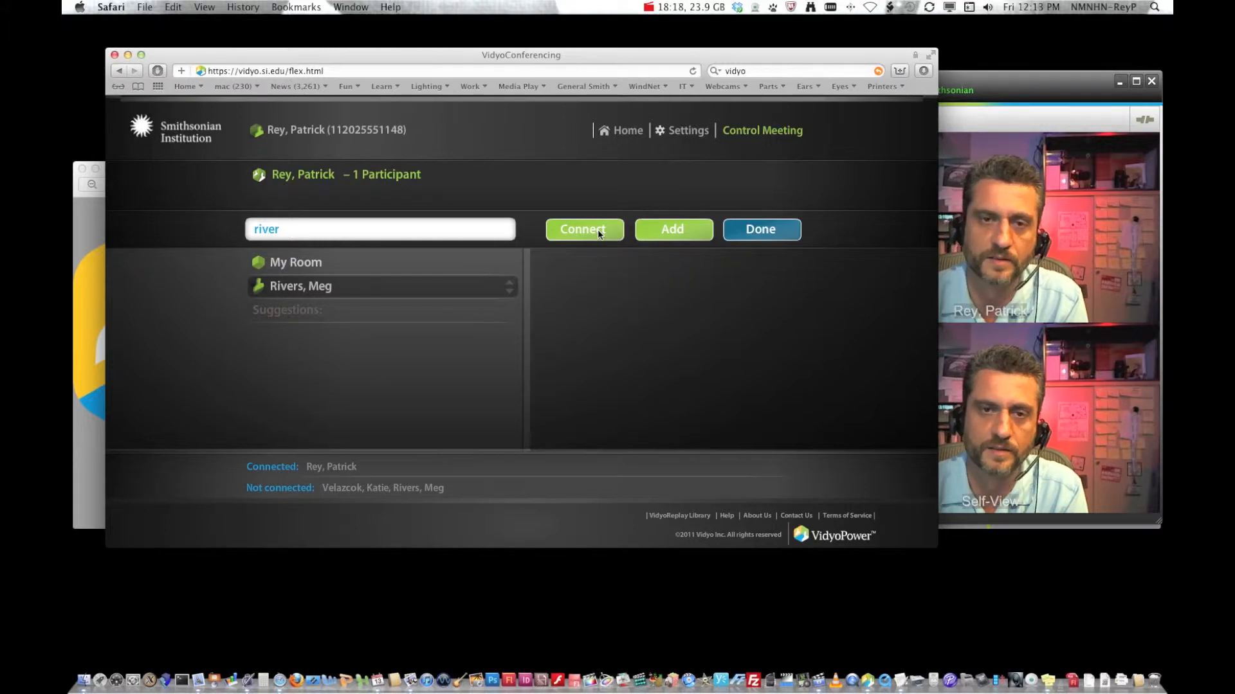
pyautogui.click(583, 229)
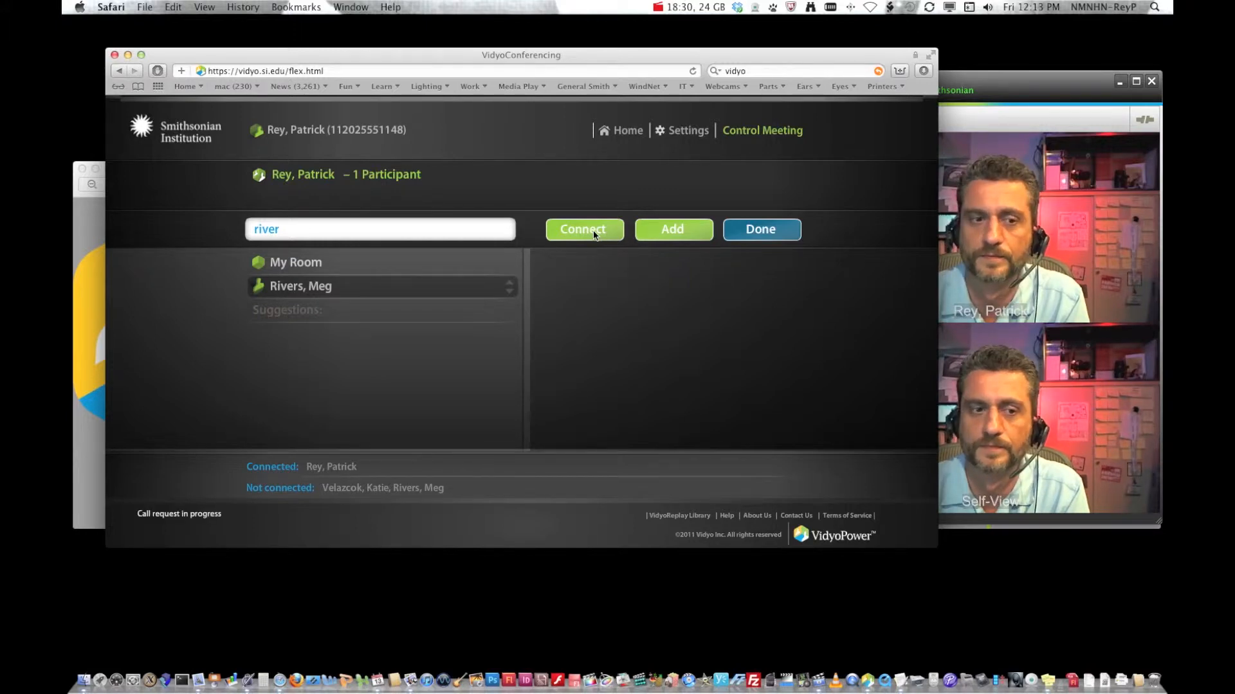
pyautogui.click(584, 229)
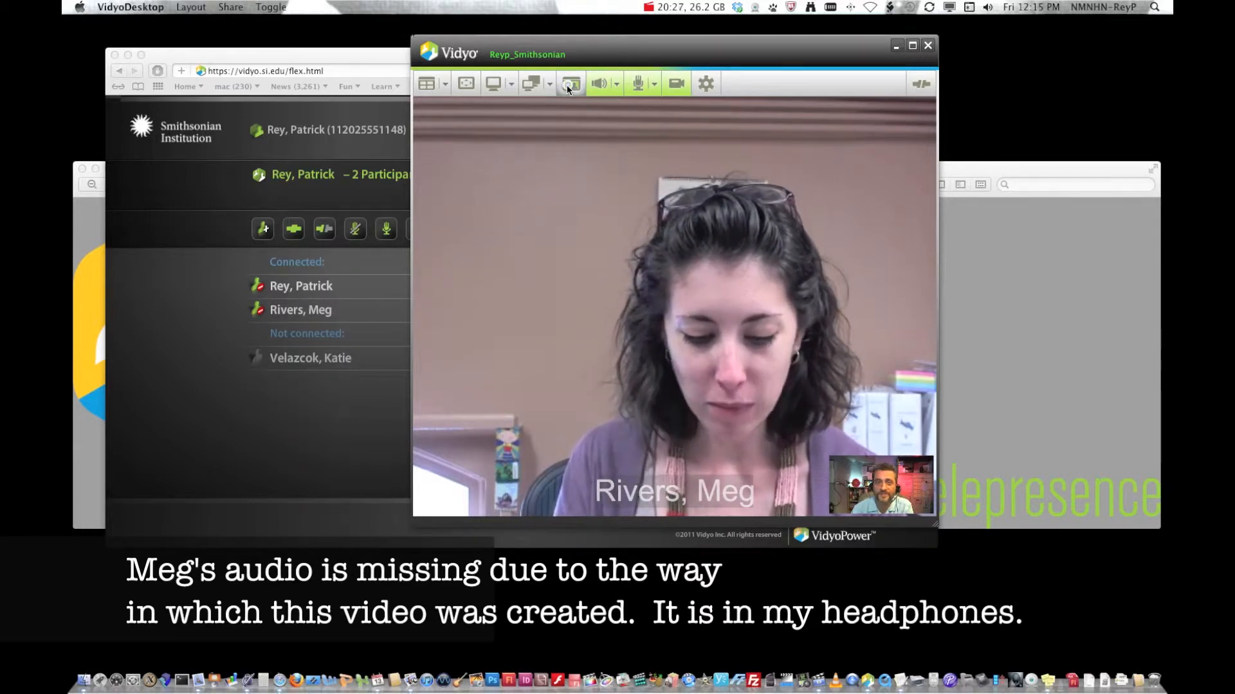
pyautogui.click(569, 84)
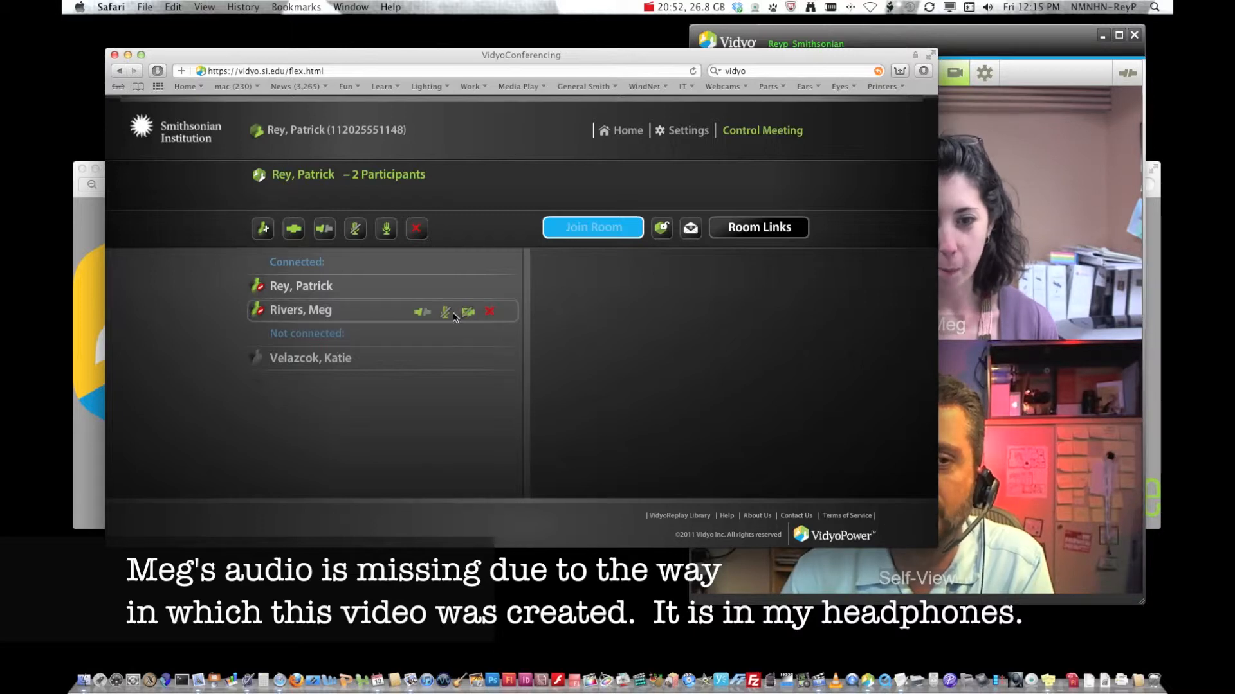
pyautogui.moveTo(502, 340)
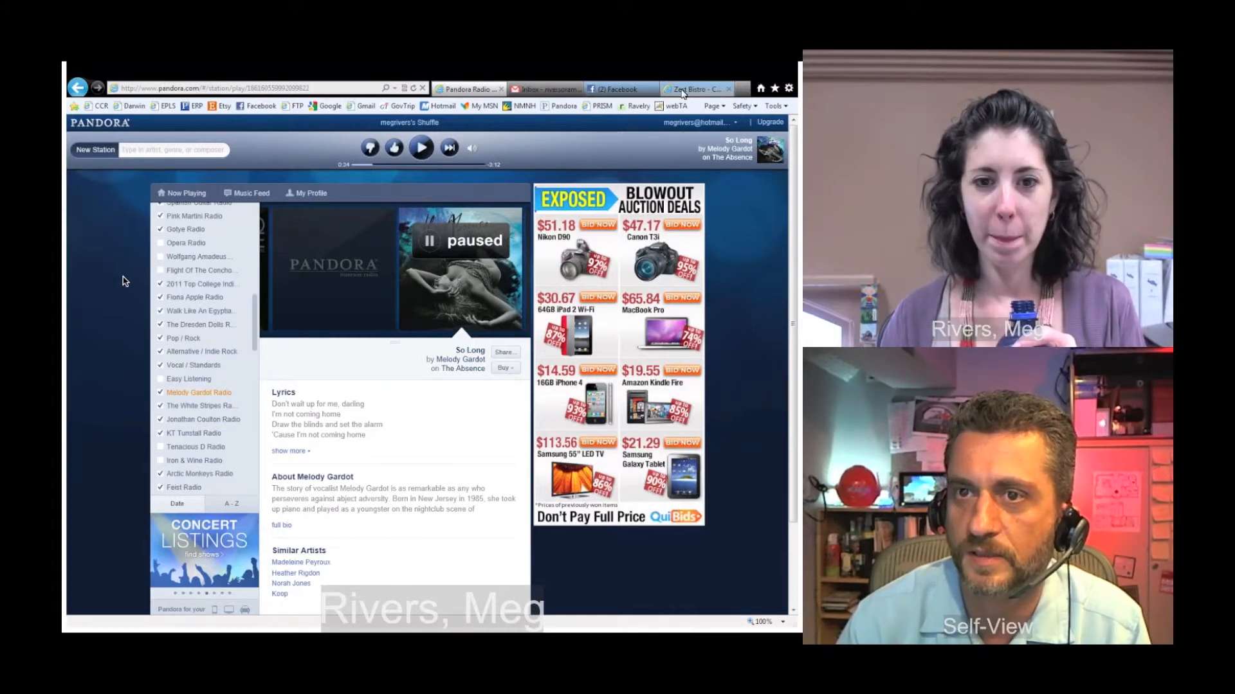
# Reveal the VidyoDesktop conference toolbar over the full-screen shared-screen layout
pyautogui.click(693, 88)
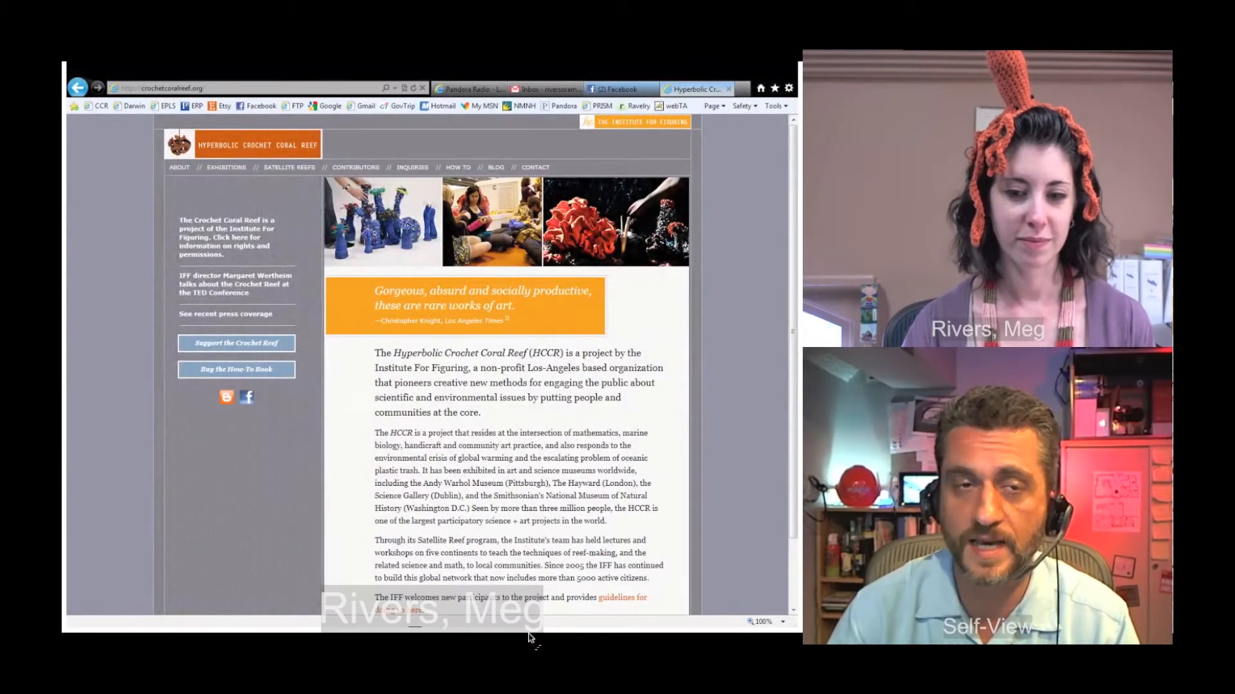
pyautogui.moveTo(119, 238)
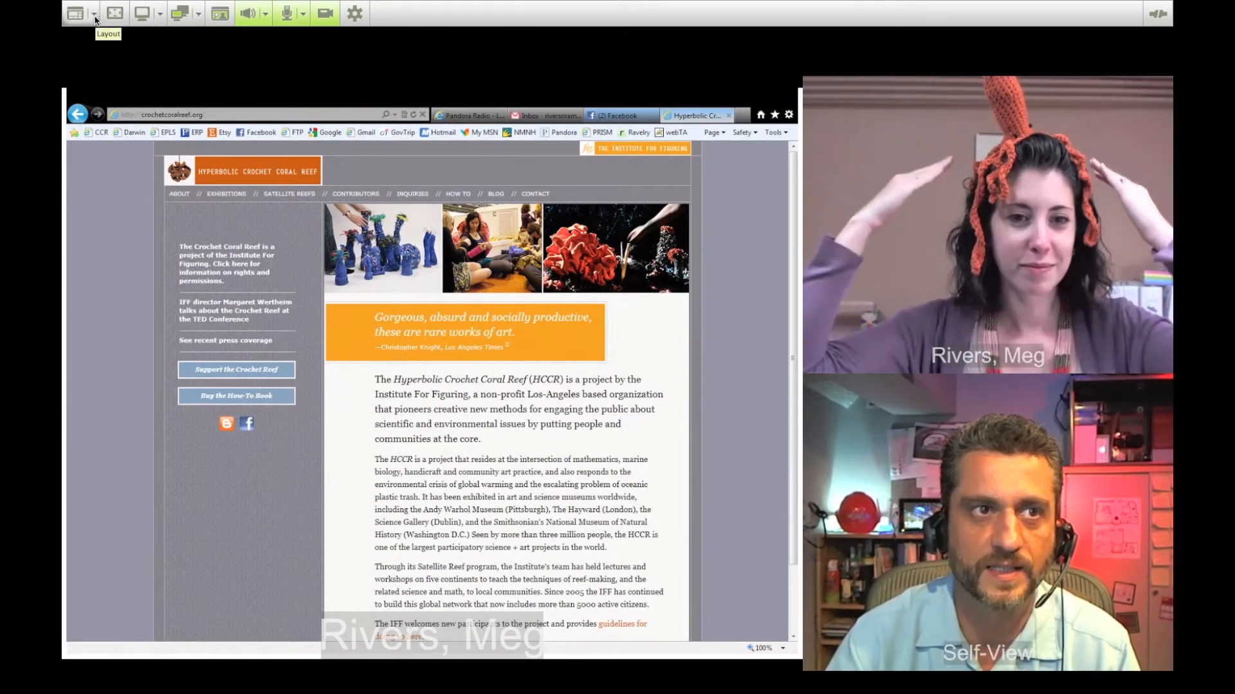
pyautogui.click(221, 13)
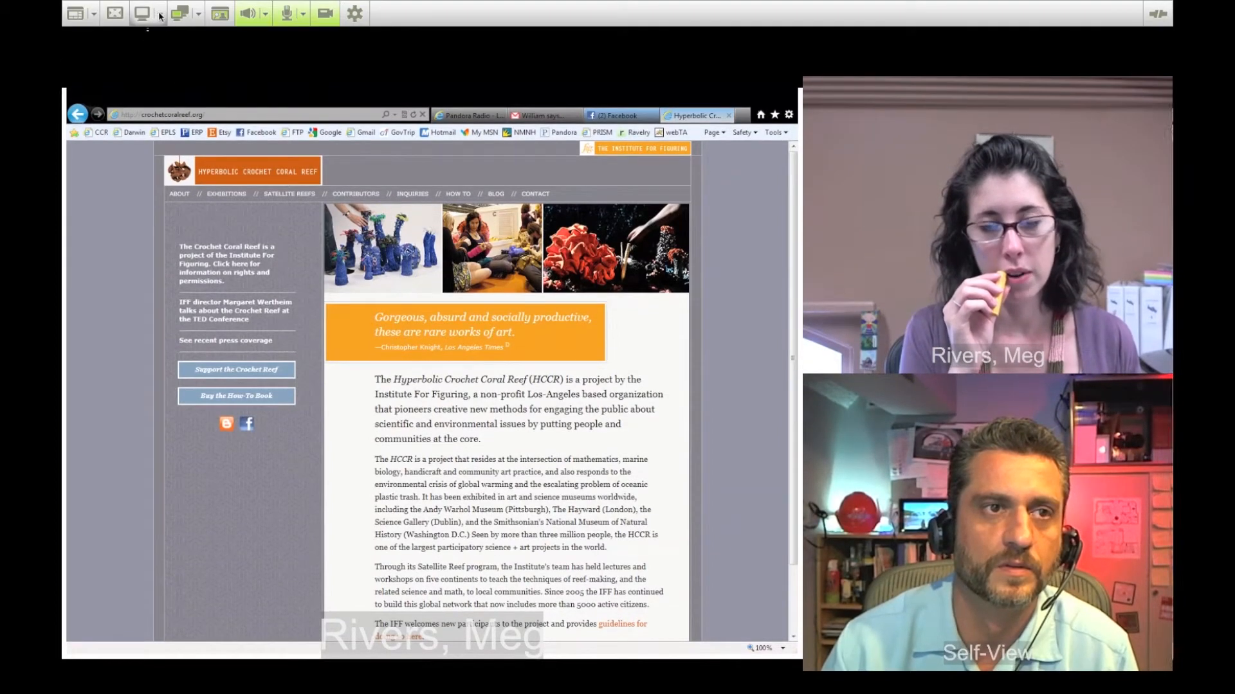
pyautogui.click(219, 14)
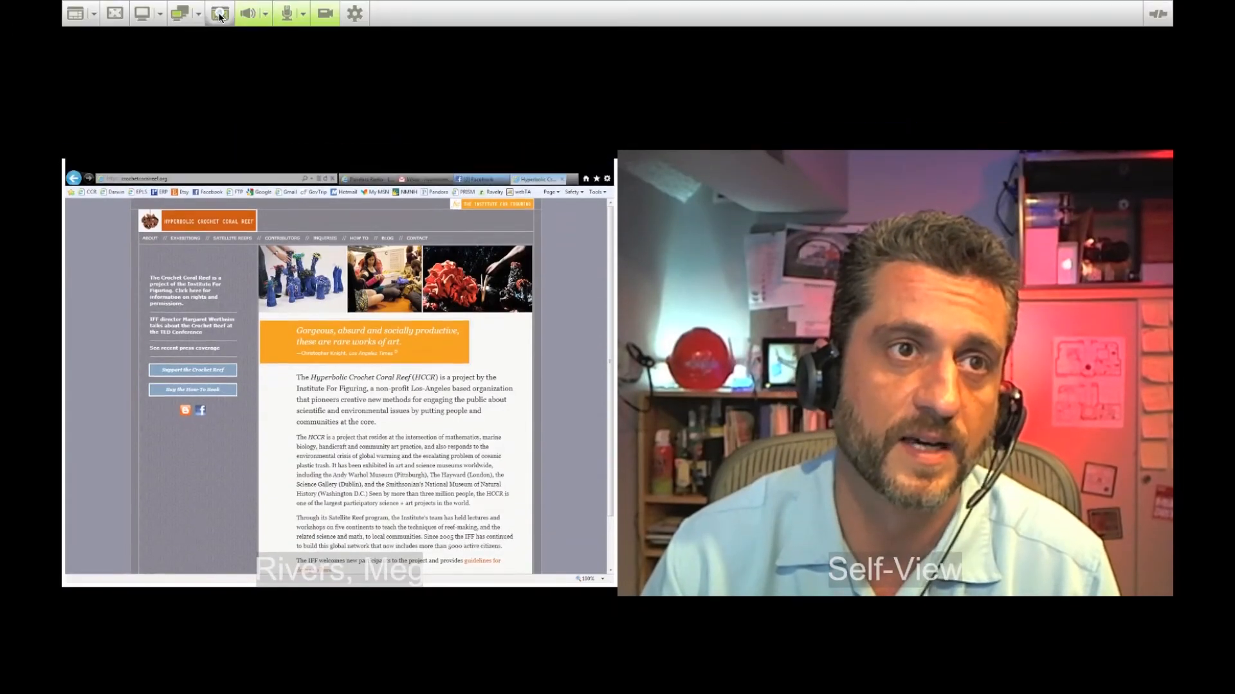
pyautogui.click(218, 13)
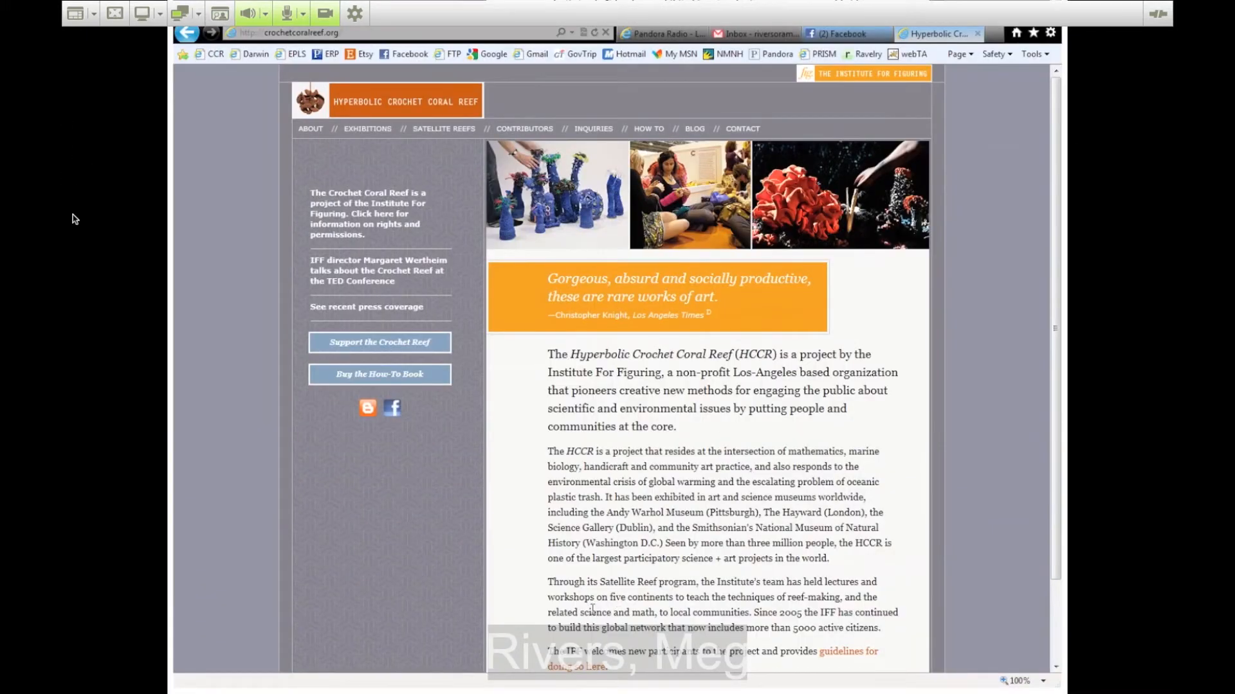